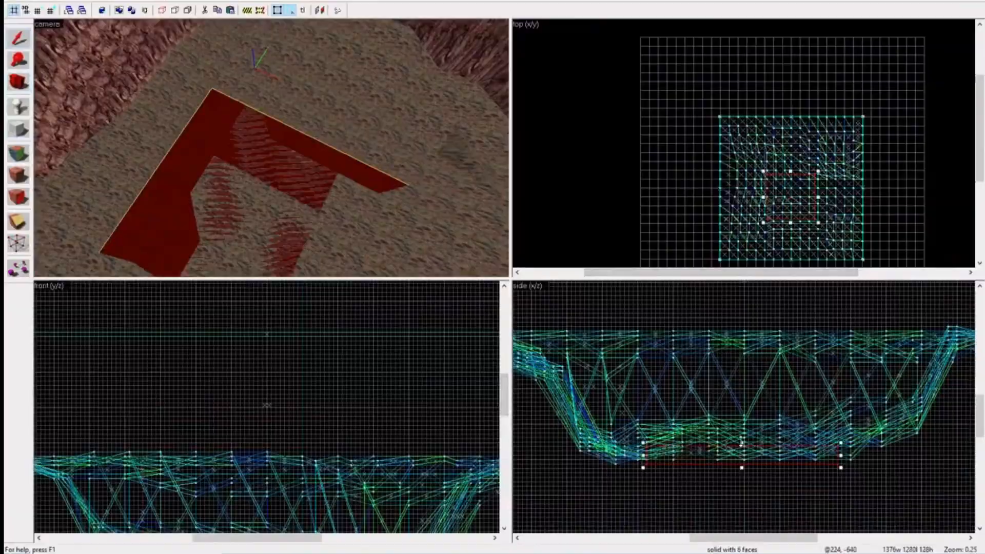
Start a new map from the File menu with Half-Life chosen as the game
{"action": "left_click", "coordinate": [17, 34]}
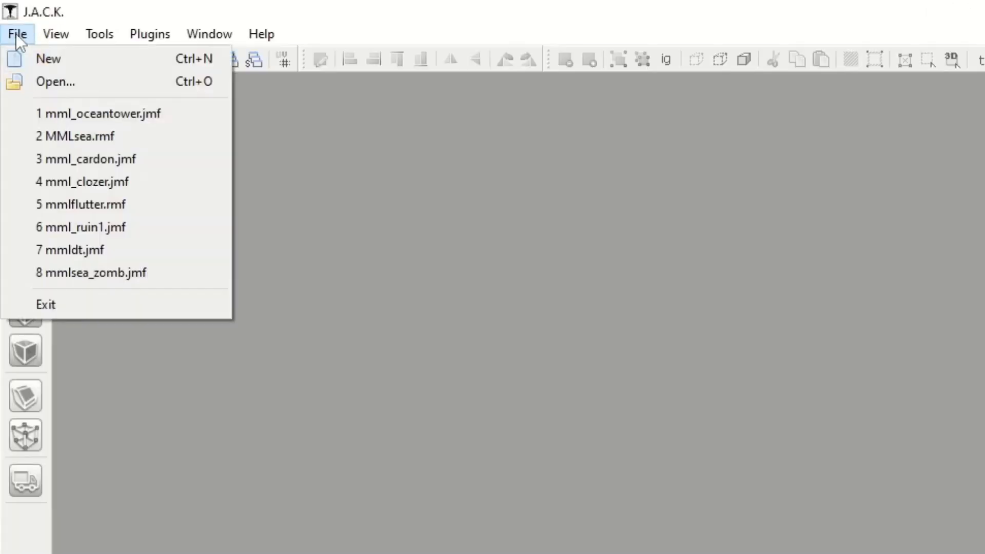
{"action": "left_click", "coordinate": [48, 59]}
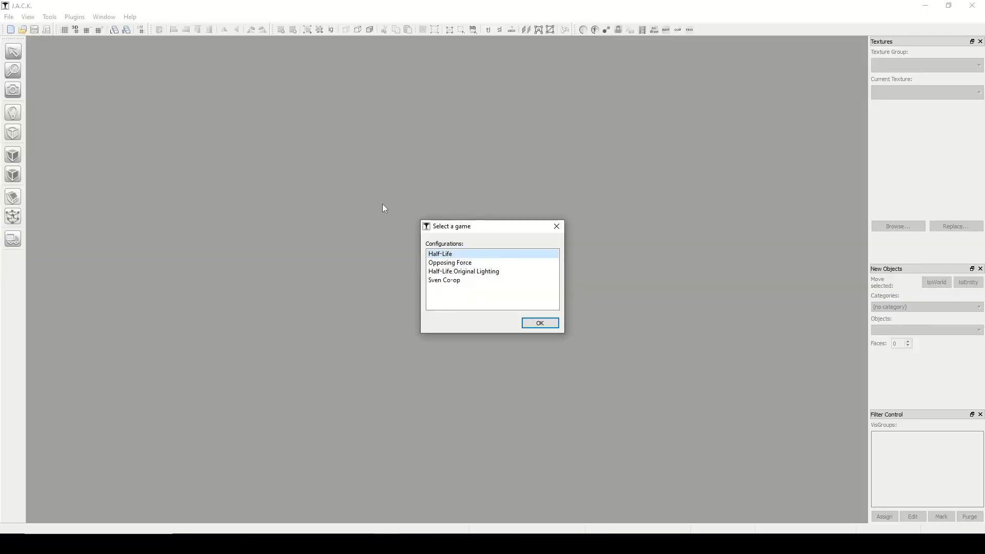
{"action": "left_click", "coordinate": [539, 322]}
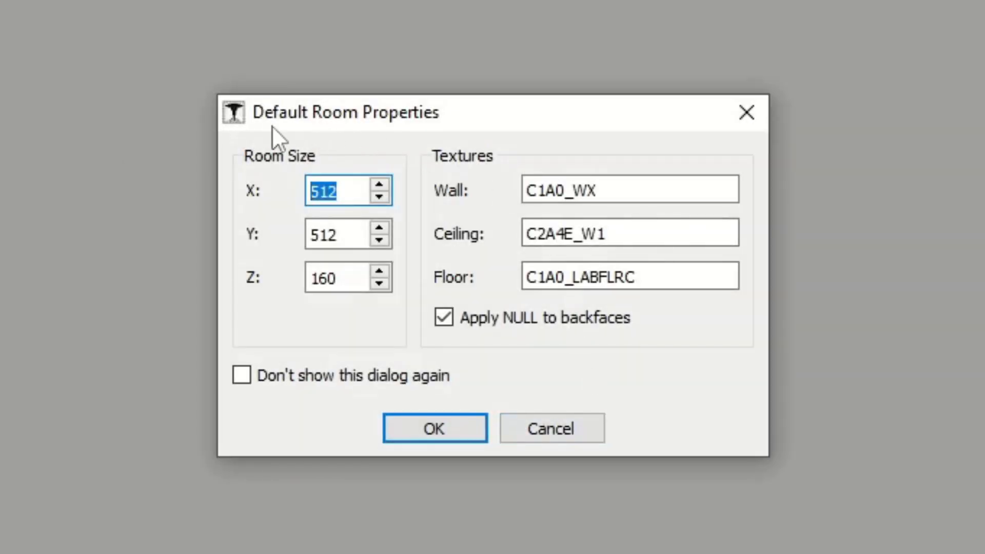
{"action": "mouse_move", "coordinate": [477, 121]}
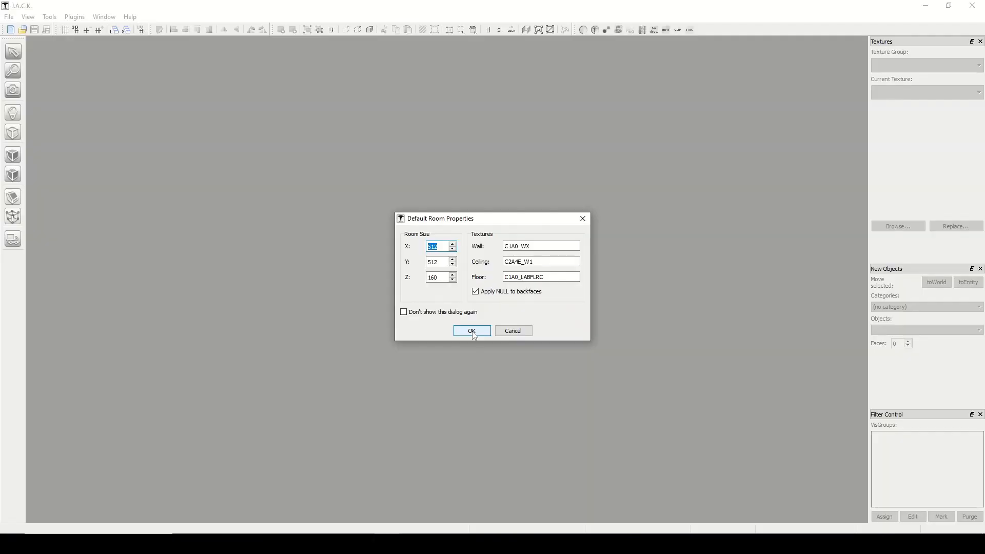
Confirm Default Room Properties to create the 512 × 512 × 160 textured room
{"action": "left_click", "coordinate": [471, 332]}
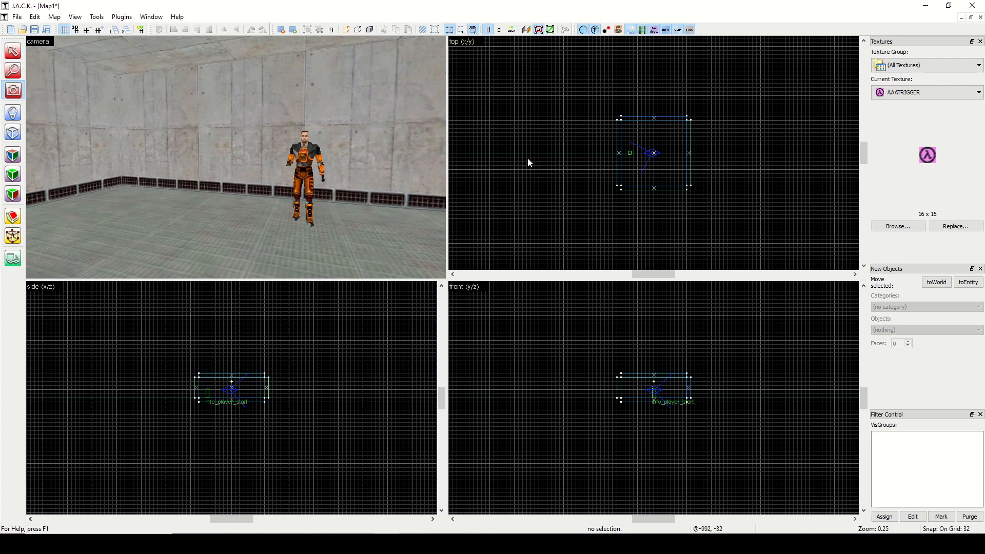
{"action": "mouse_move", "coordinate": [161, 97]}
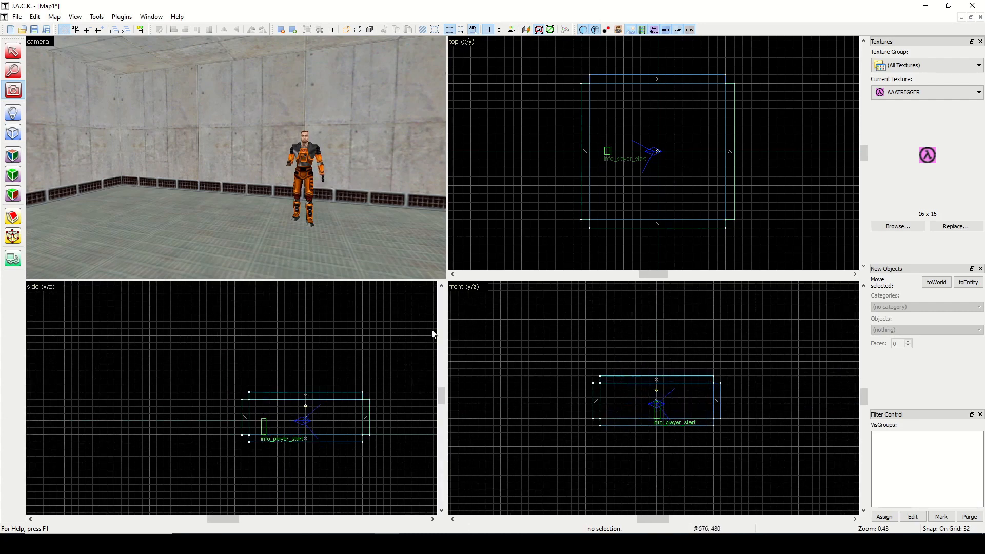
{"action": "mouse_move", "coordinate": [470, 296]}
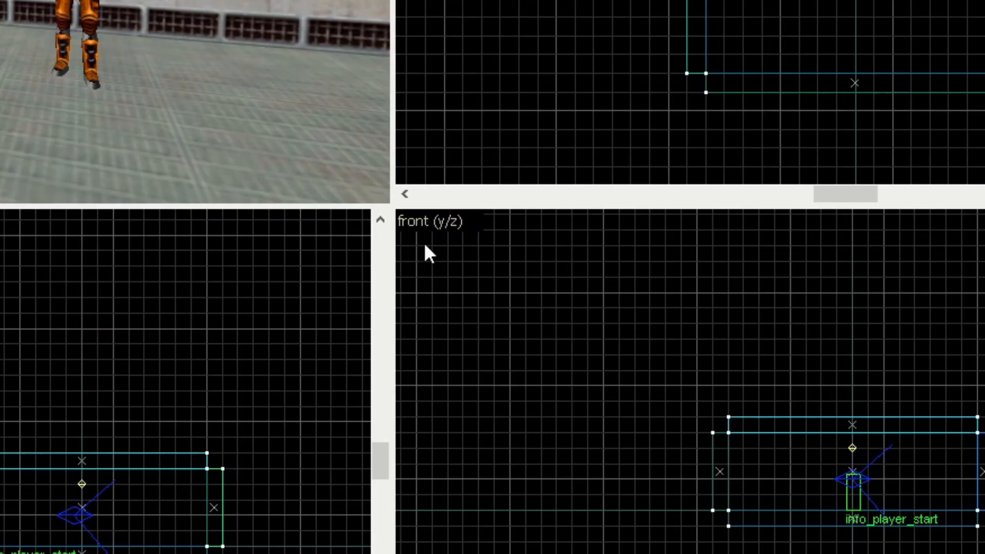
Change the front (y/z) viewport's type to a 3D camera view
{"action": "left_click", "coordinate": [431, 221]}
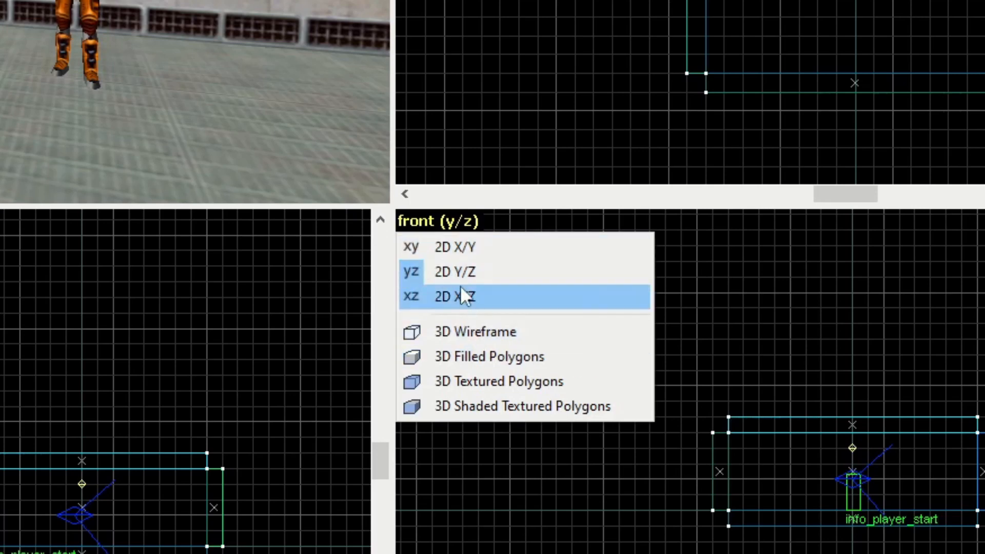
{"action": "mouse_move", "coordinate": [488, 246]}
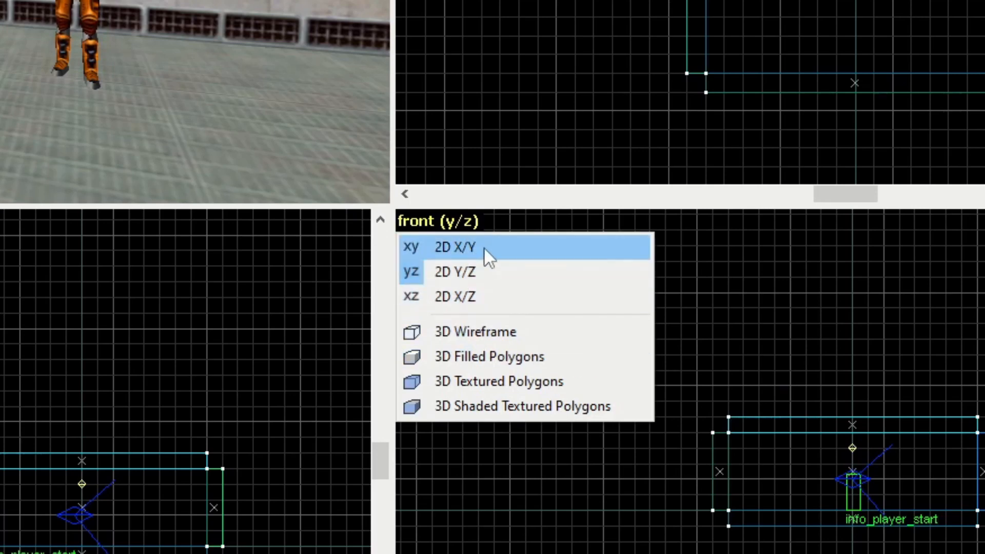
{"action": "left_click", "coordinate": [456, 247]}
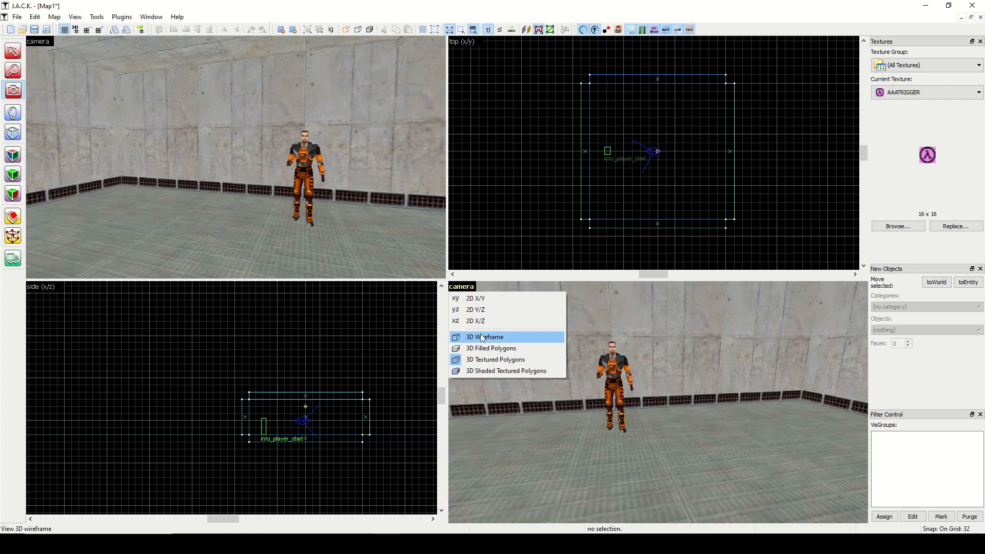
{"action": "mouse_move", "coordinate": [475, 322]}
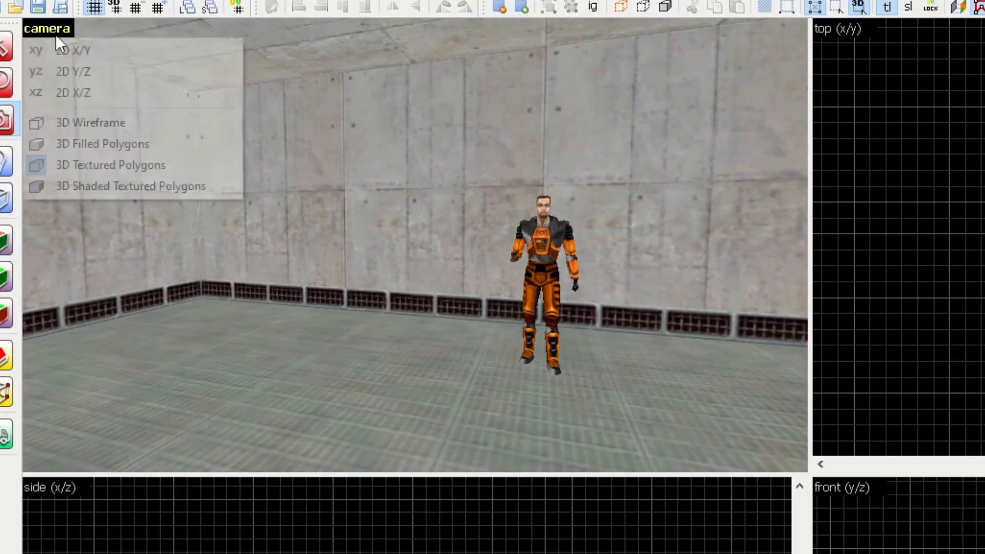
Try 3D Filled Polygons, then 3D Textured, ending on 3D Shaded Textured Polygons for the camera view
{"action": "left_click", "coordinate": [89, 122]}
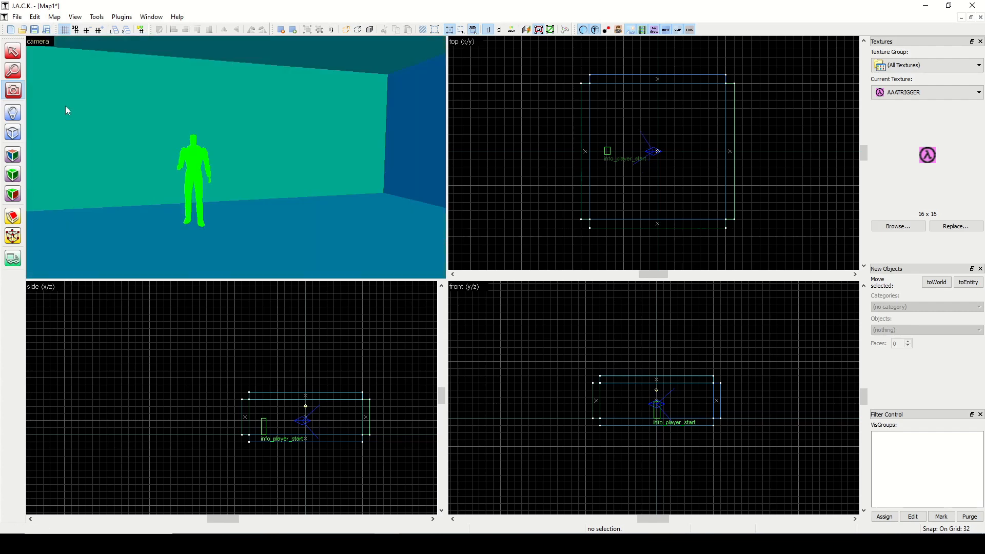
{"action": "left_click", "coordinate": [38, 41]}
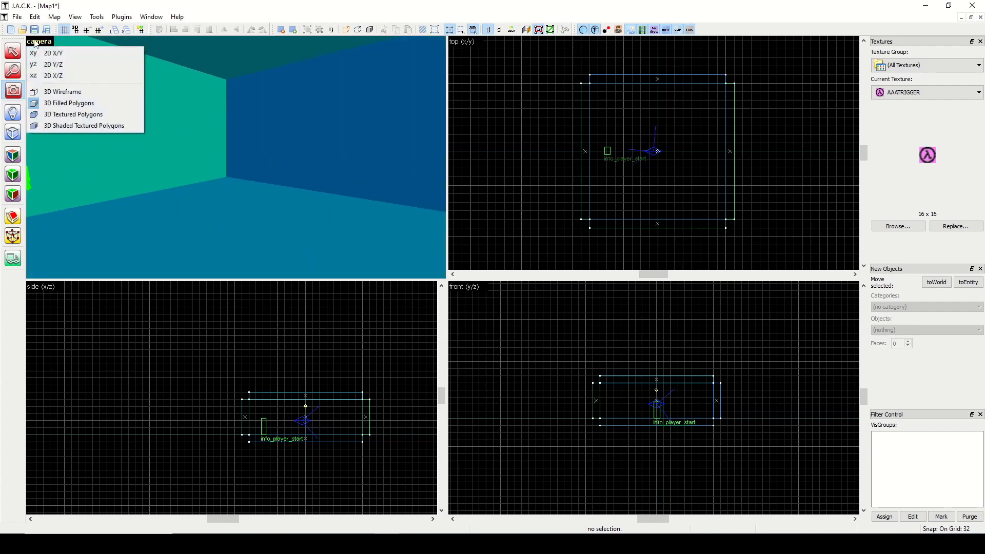
{"action": "mouse_move", "coordinate": [74, 114]}
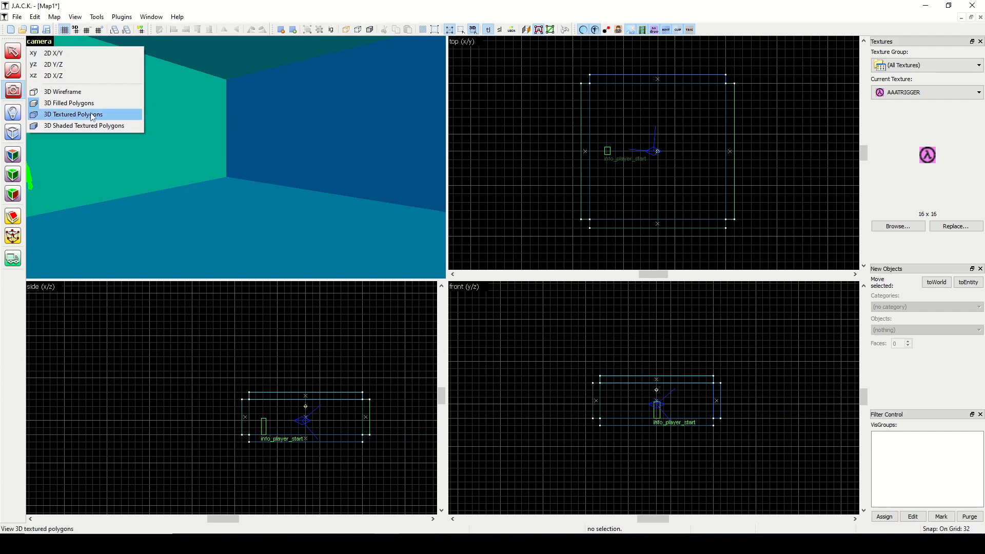
{"action": "left_click", "coordinate": [73, 114]}
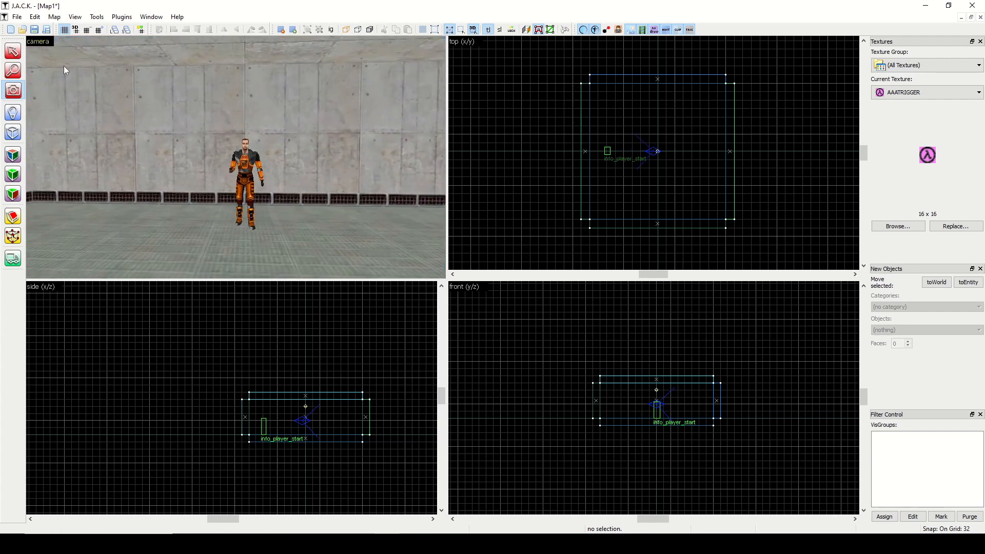
{"action": "left_click", "coordinate": [40, 41]}
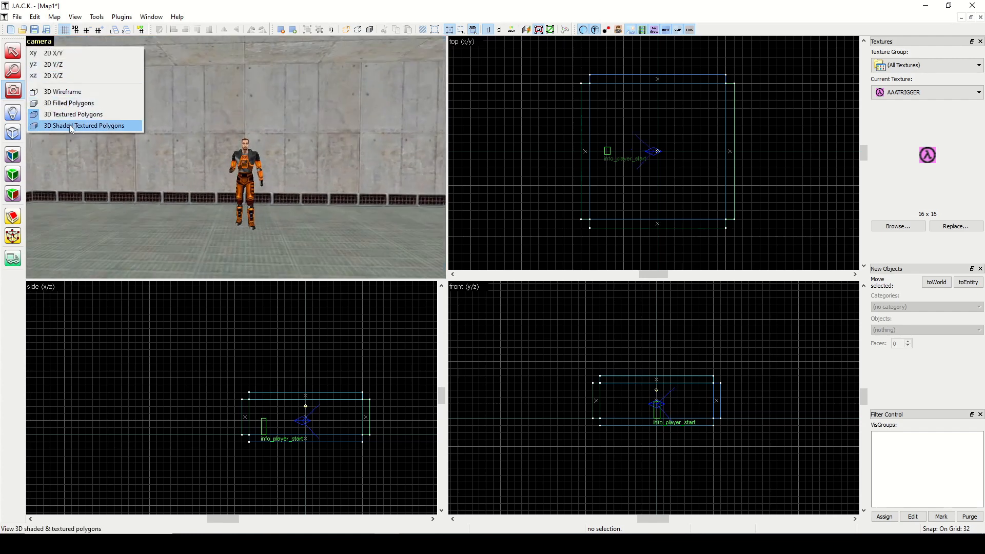
{"action": "left_click", "coordinate": [83, 125]}
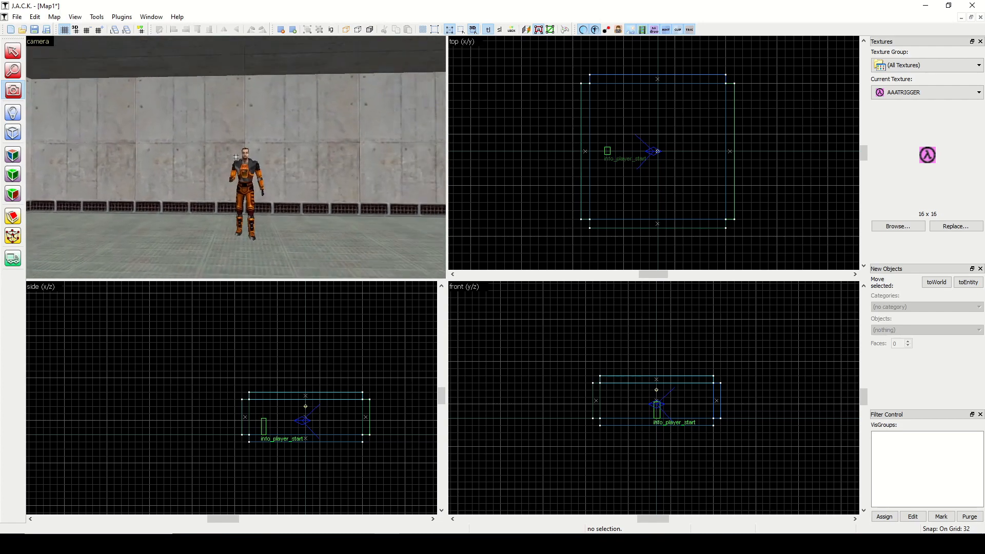
{"action": "left_click_drag", "start_coordinate": [236, 157], "coordinate": [189, 157]}
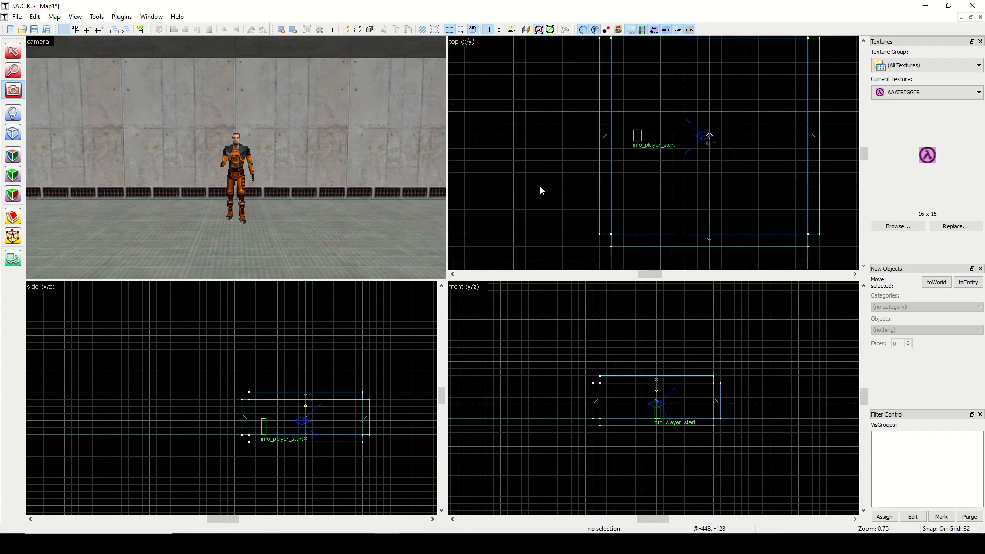
{"action": "scroll", "scroll_direction": "down", "scroll_amount": 3}
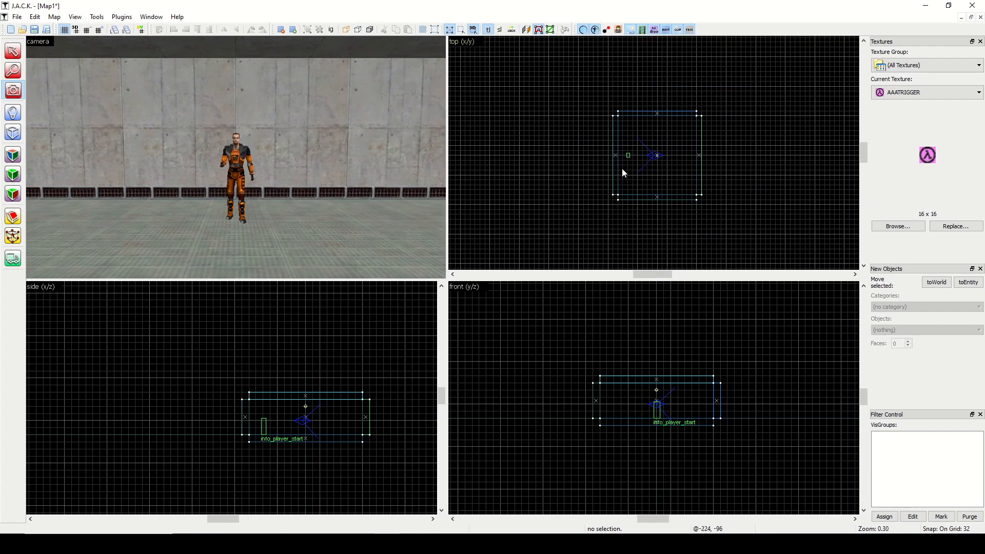
{"action": "left_click", "coordinate": [87, 30]}
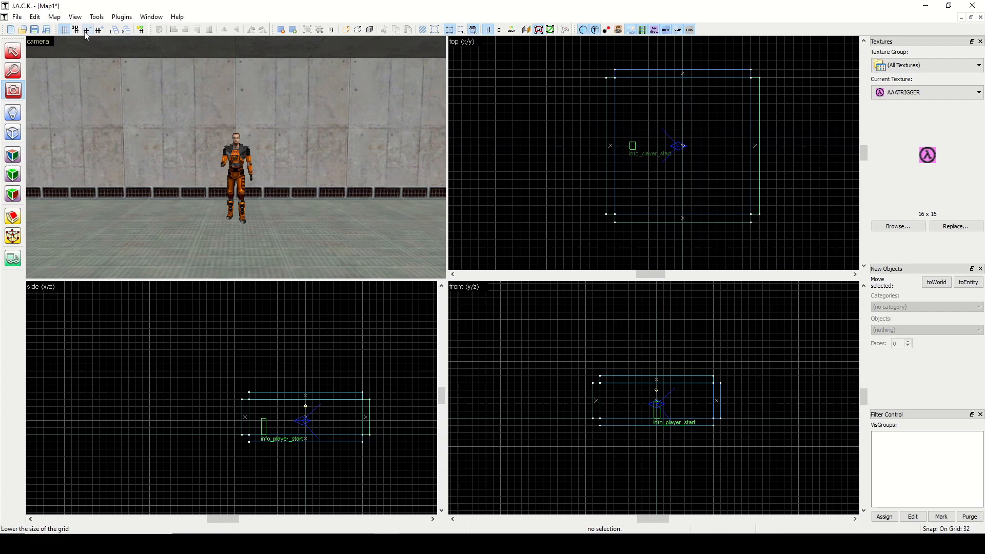
{"action": "left_click", "coordinate": [98, 30]}
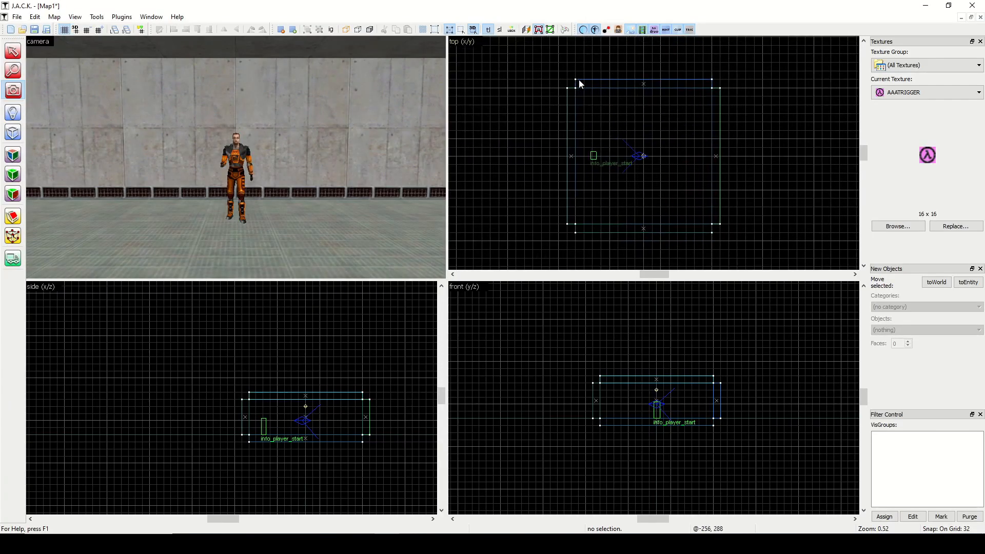
{"action": "mouse_move", "coordinate": [704, 91]}
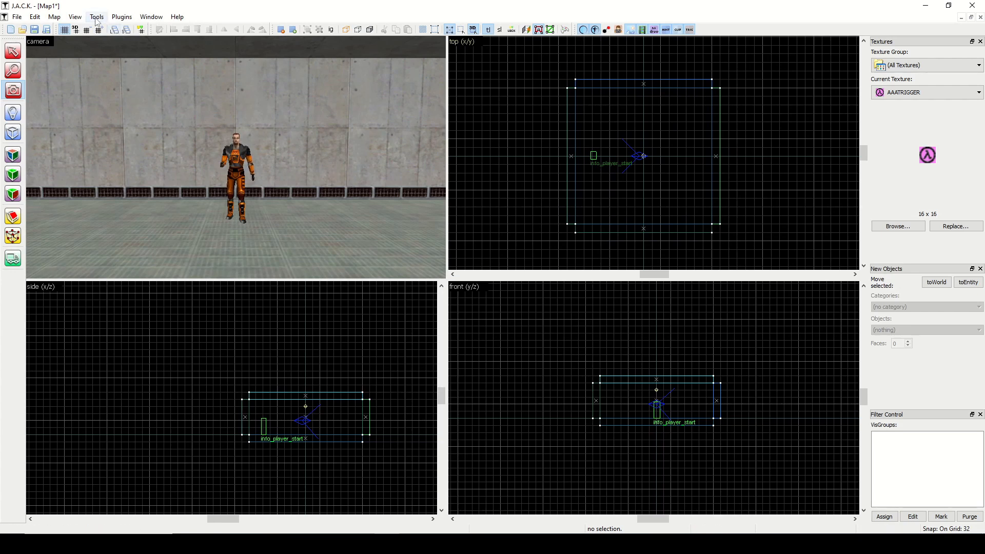
{"action": "left_click", "coordinate": [96, 17]}
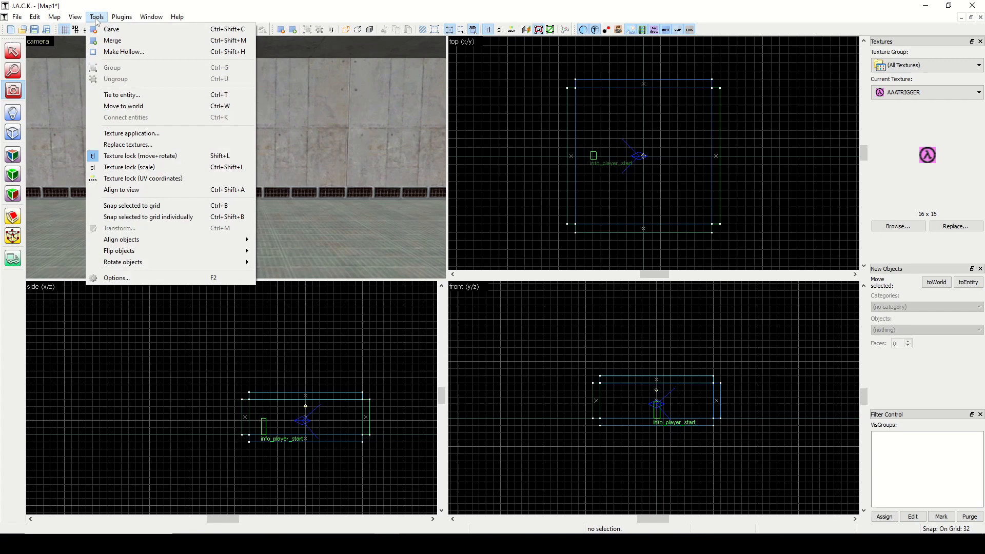
{"action": "left_click", "coordinate": [116, 279]}
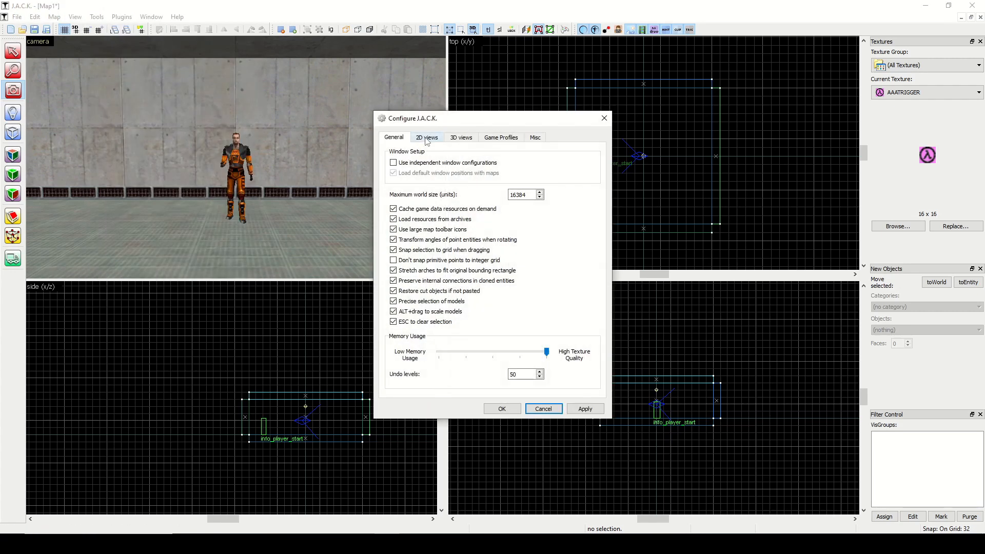
{"action": "left_click", "coordinate": [501, 136]}
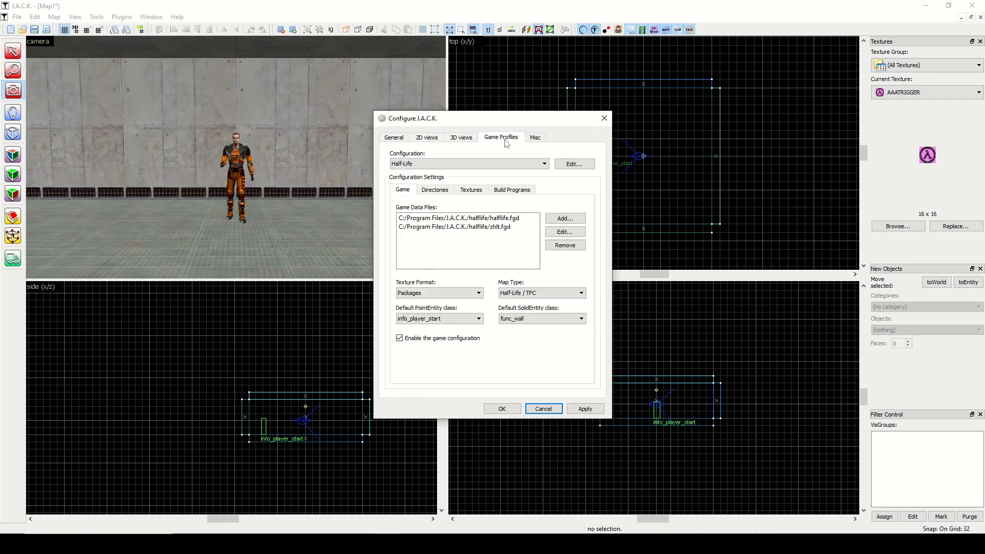
{"action": "left_click", "coordinate": [535, 136]}
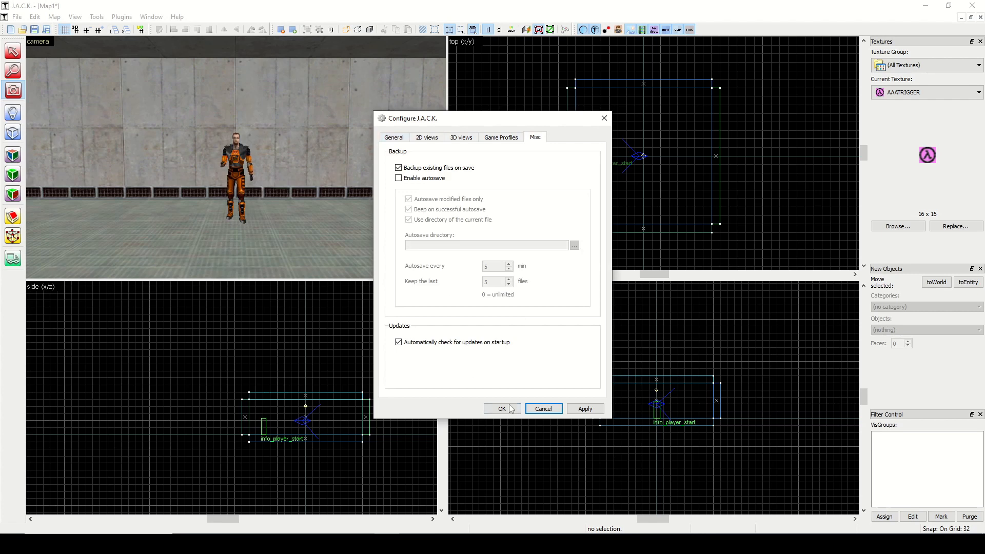
{"action": "left_click", "coordinate": [500, 409]}
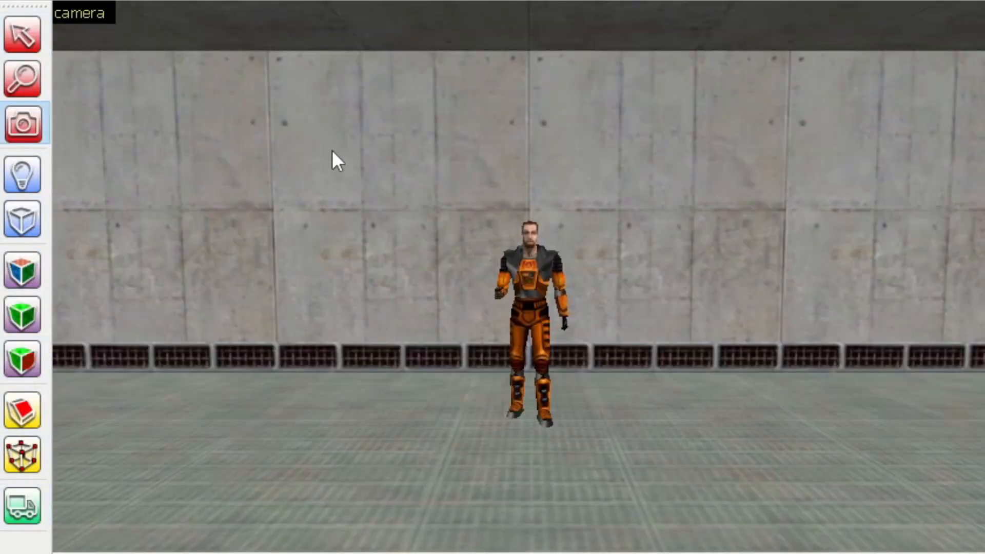
Uncheck Maptools Bar under View > Screen Elements to hide that toolbar
{"action": "left_click", "coordinate": [96, 17]}
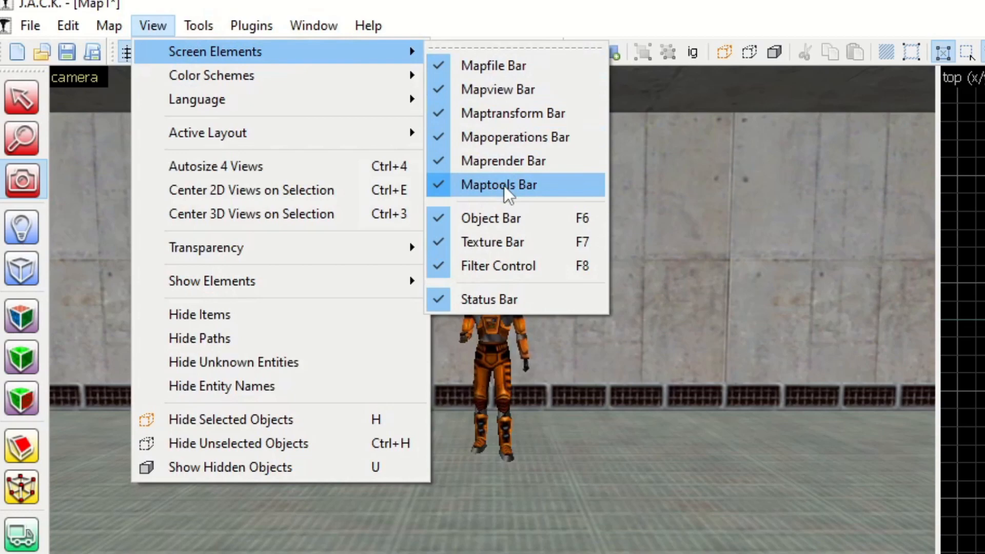
{"action": "left_click", "coordinate": [498, 183]}
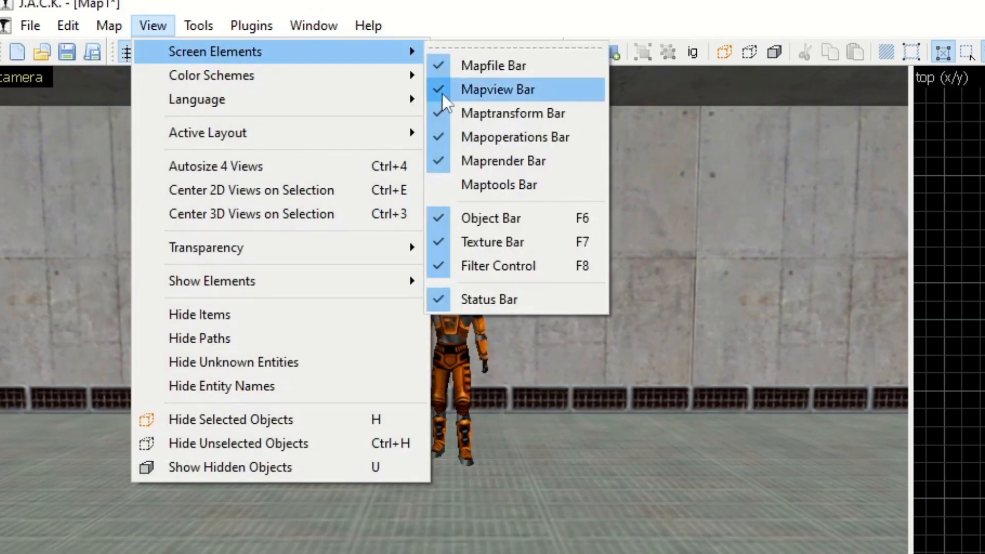
{"action": "left_click", "coordinate": [497, 90]}
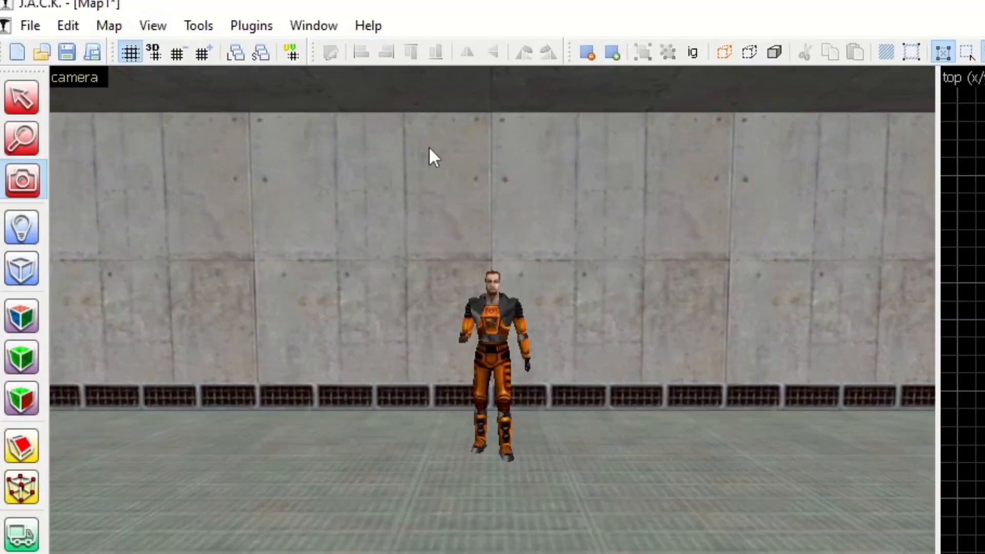
{"action": "left_click", "coordinate": [949, 5]}
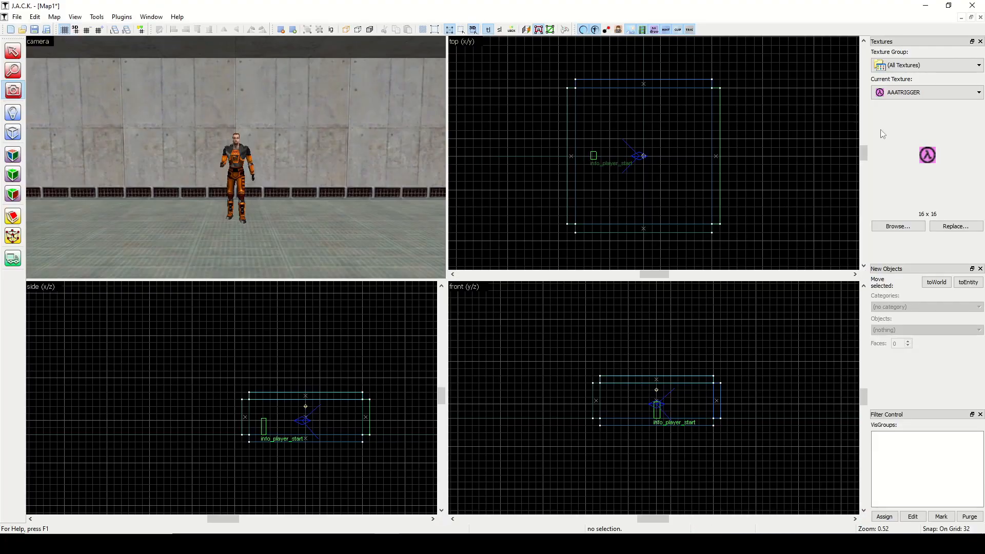
{"action": "mouse_move", "coordinate": [931, 209]}
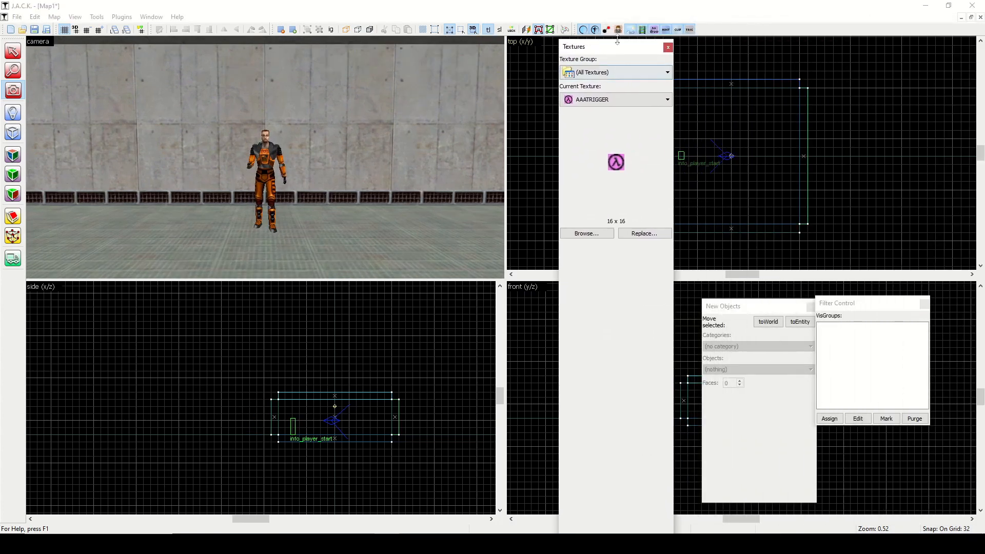
Drag the floating Textures and New Objects panels back to dock with Filter Control on the right
{"action": "left_click_drag", "start_coordinate": [595, 46], "coordinate": [604, 322]}
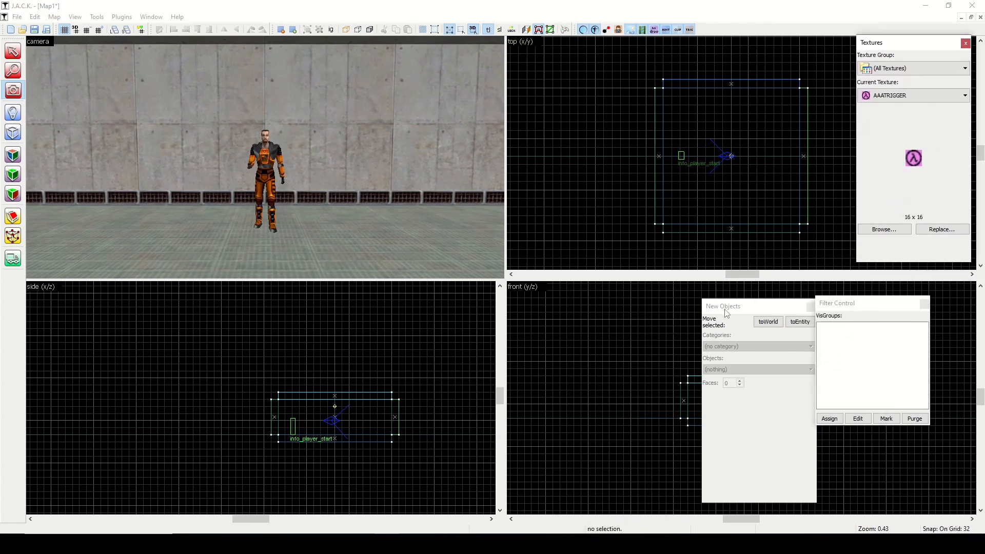
{"action": "left_click_drag", "start_coordinate": [723, 305], "coordinate": [686, 216]}
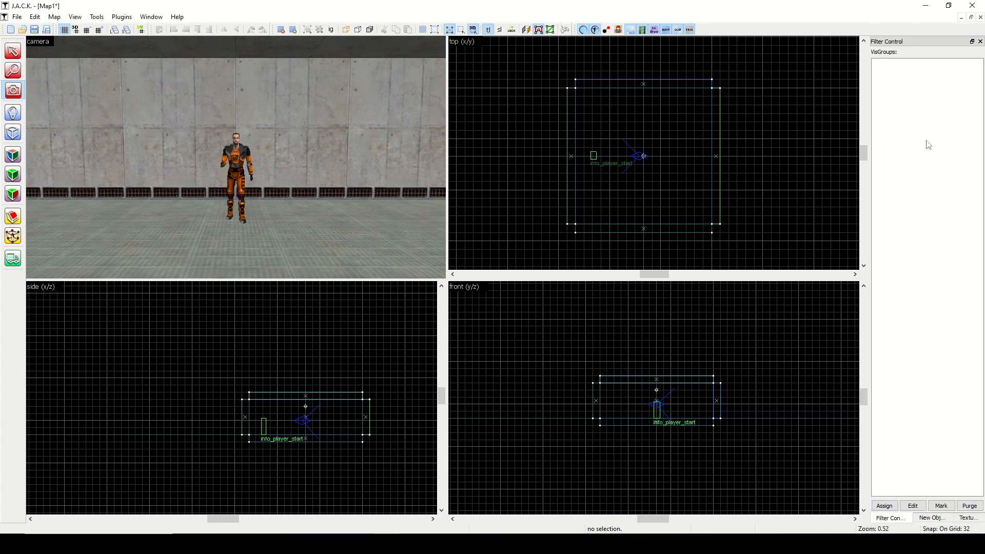
{"action": "left_click", "coordinate": [96, 16]}
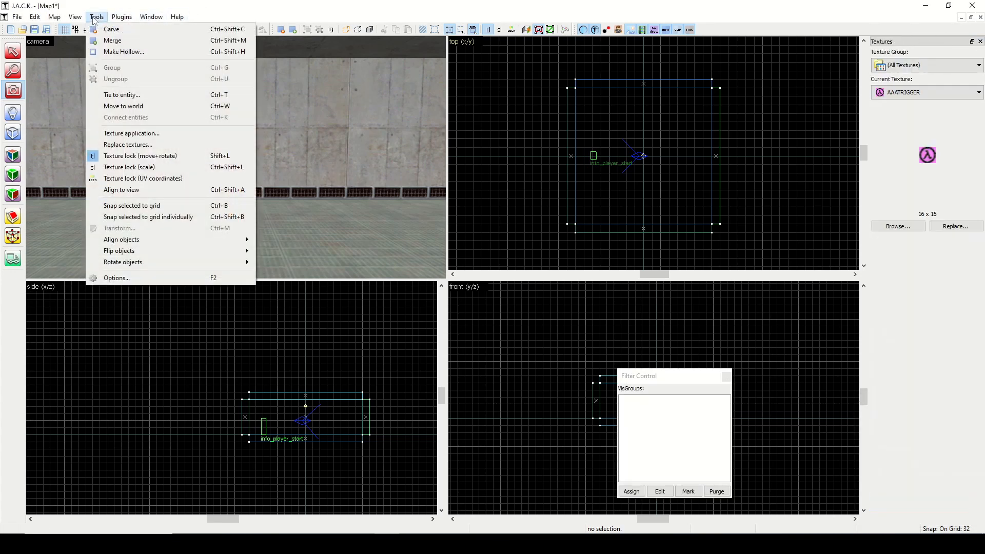
{"action": "left_click", "coordinate": [74, 17]}
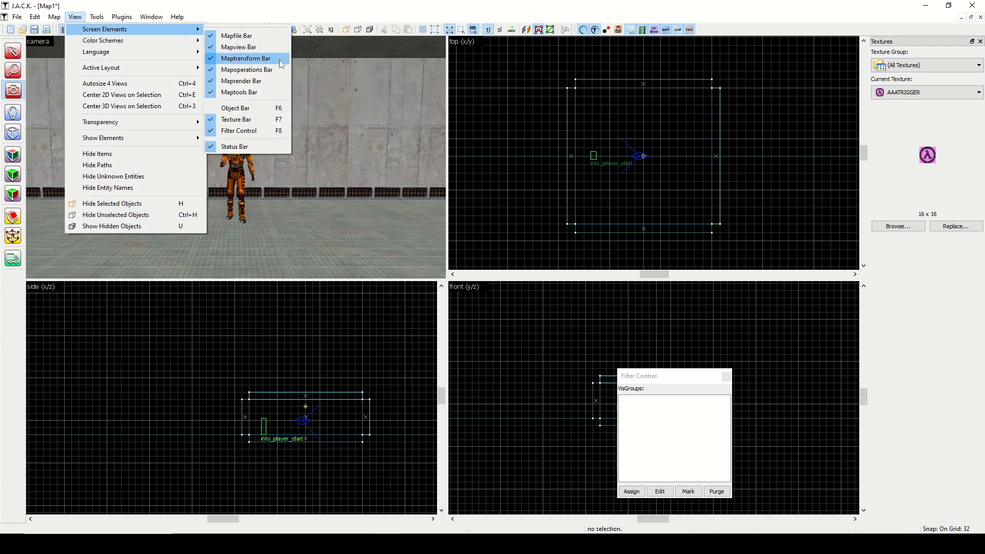
{"action": "mouse_move", "coordinate": [256, 116]}
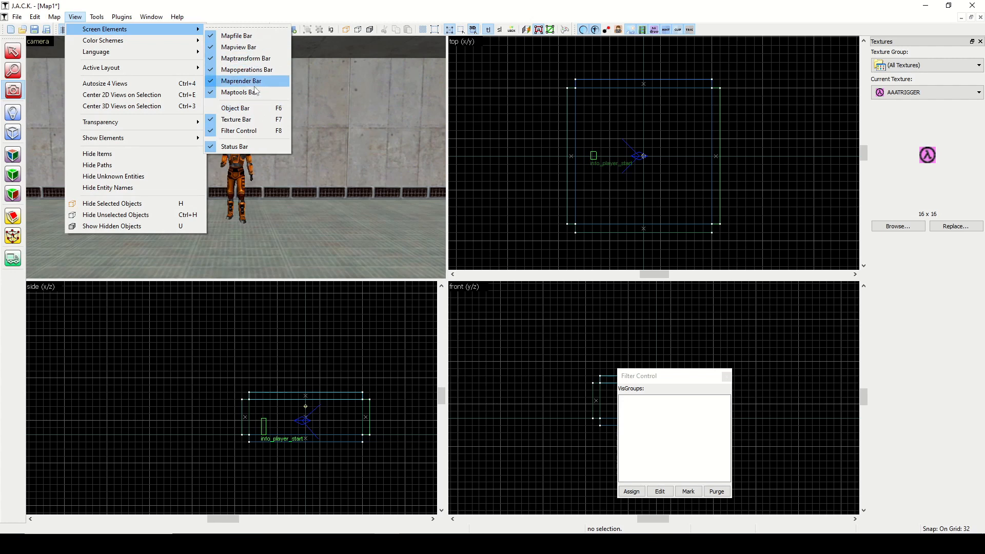
{"action": "left_click", "coordinate": [240, 80]}
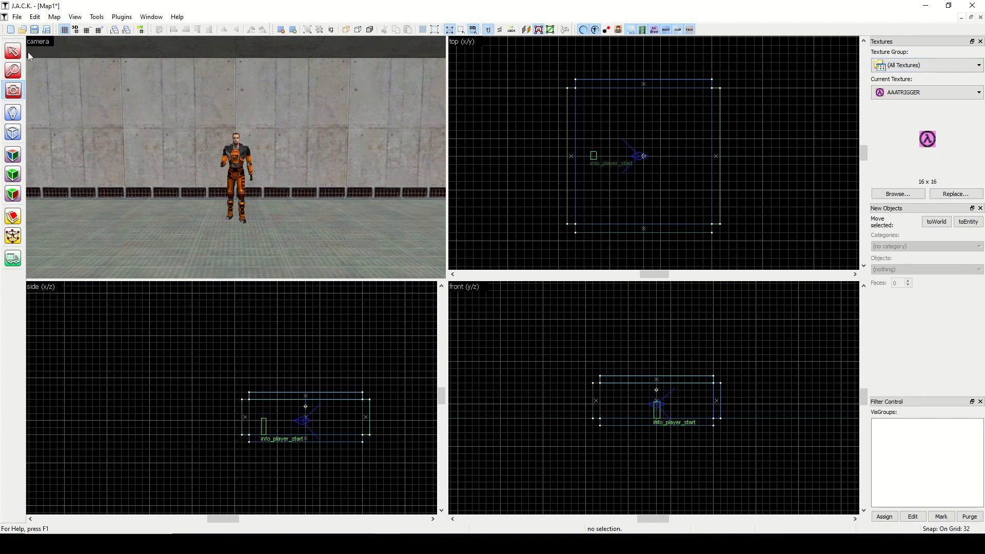
Activate the Selection Tool (Shift+S) on the left toolbar
{"action": "left_click", "coordinate": [12, 51]}
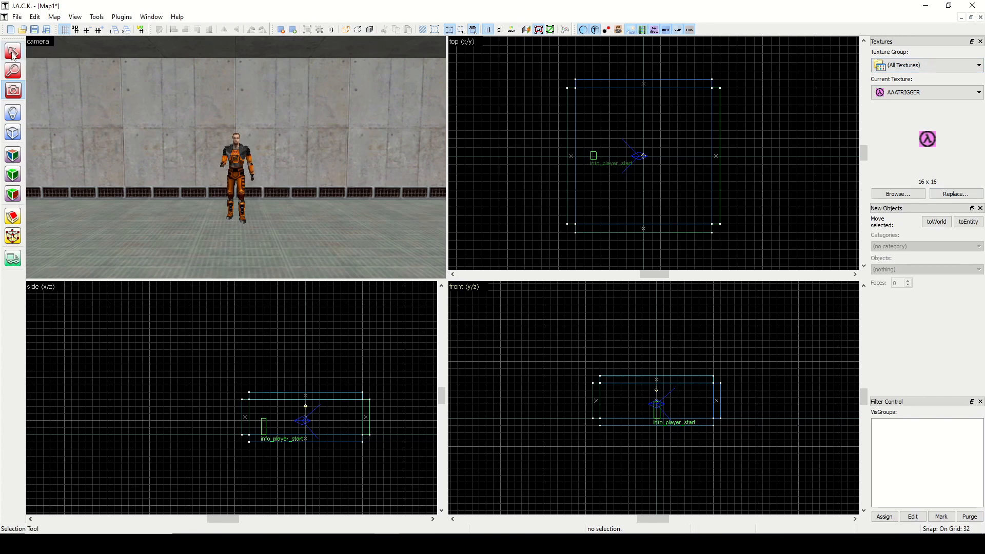
{"action": "mouse_move", "coordinate": [12, 53]}
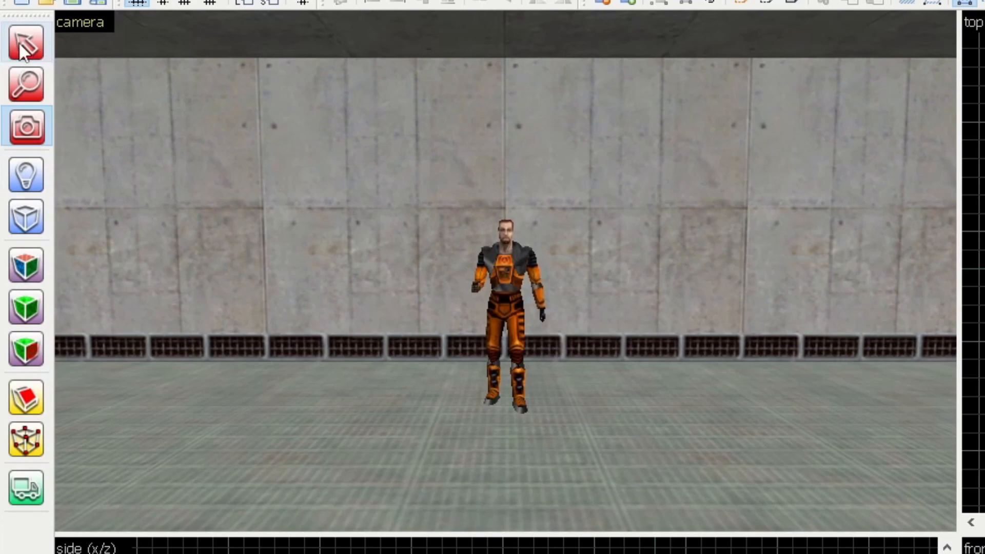
{"action": "mouse_move", "coordinate": [25, 41]}
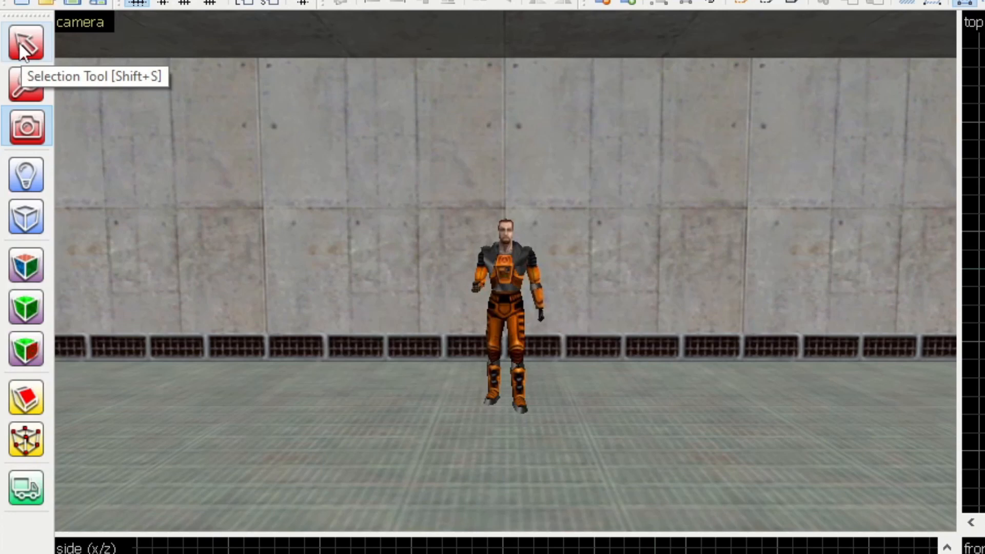
{"action": "mouse_move", "coordinate": [26, 85]}
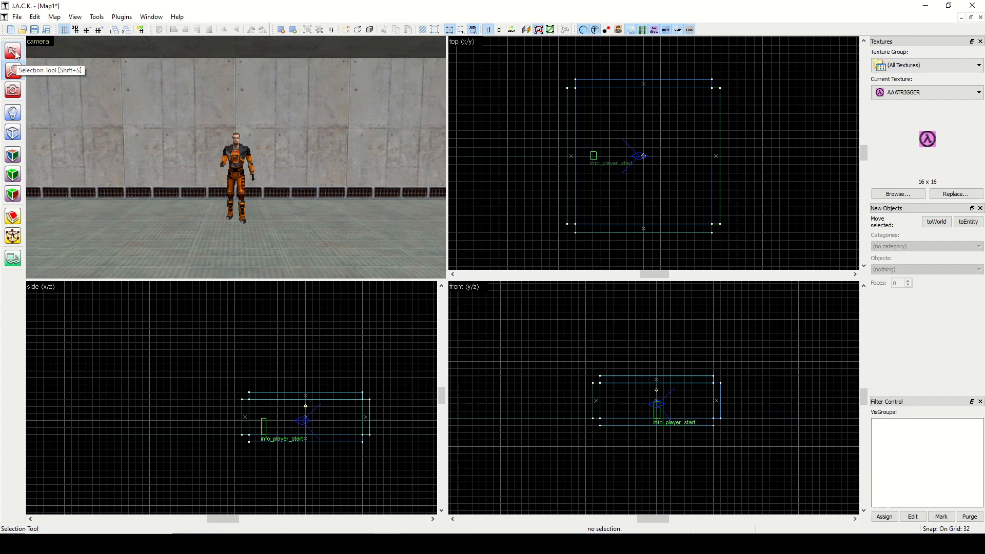
{"action": "mouse_move", "coordinate": [231, 156]}
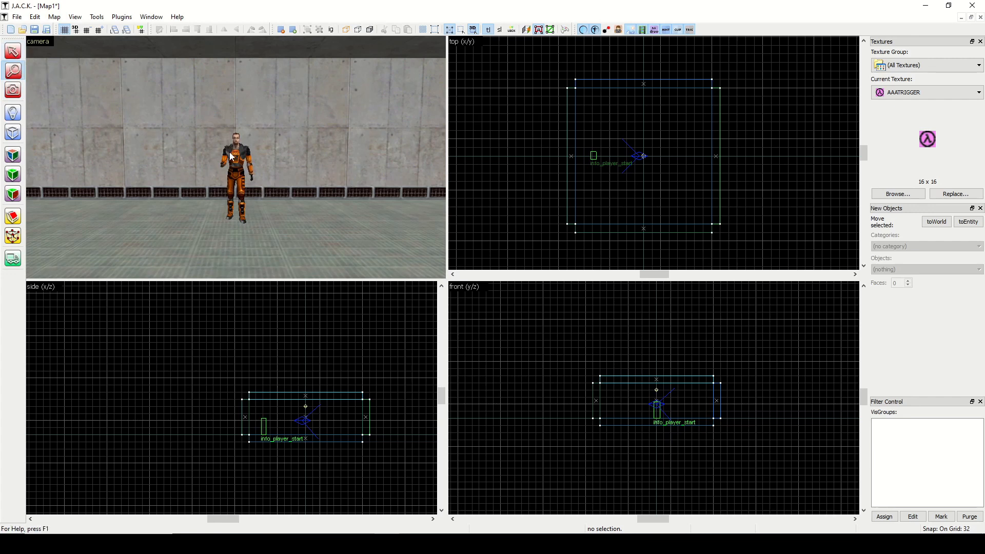
{"action": "left_click", "coordinate": [12, 51]}
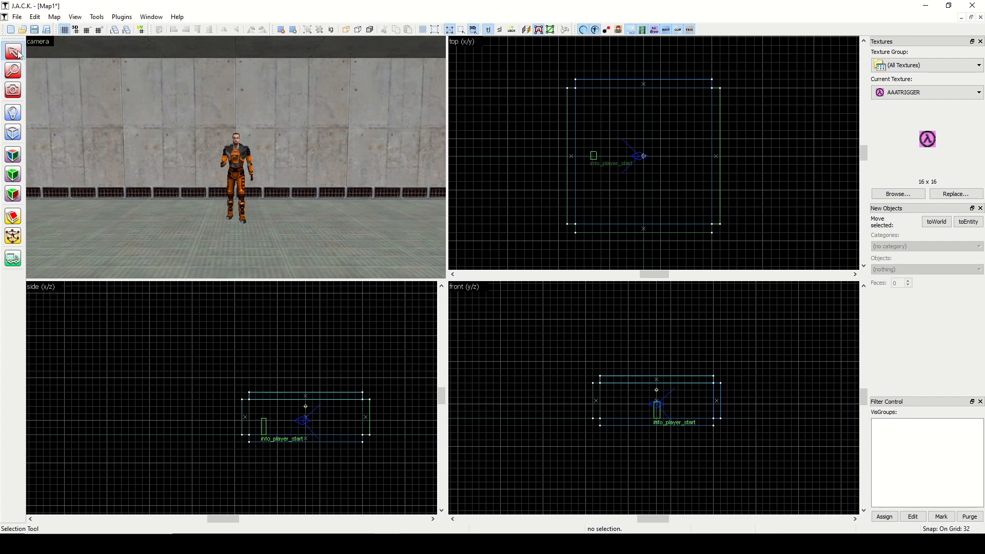
{"action": "mouse_move", "coordinate": [12, 51]}
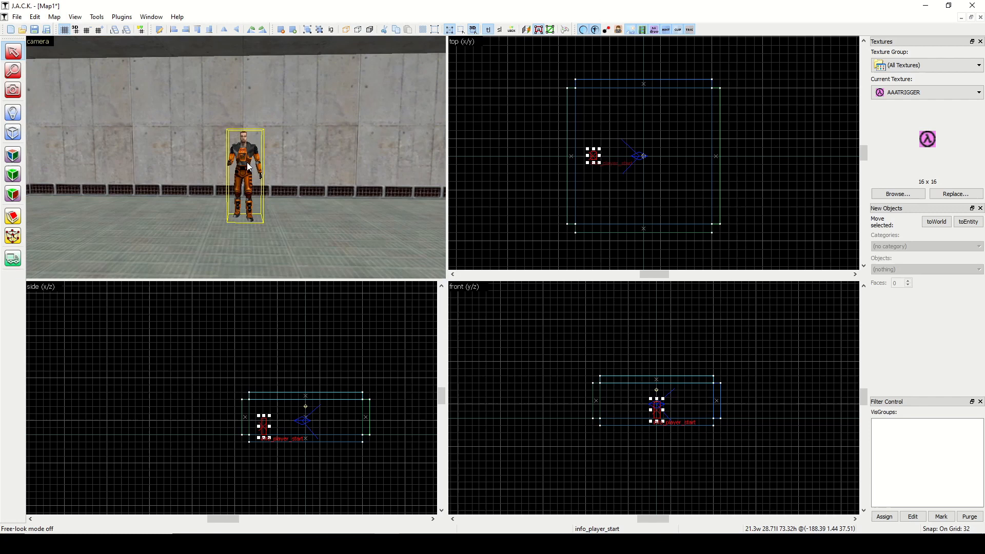
{"action": "mouse_move", "coordinate": [222, 162]}
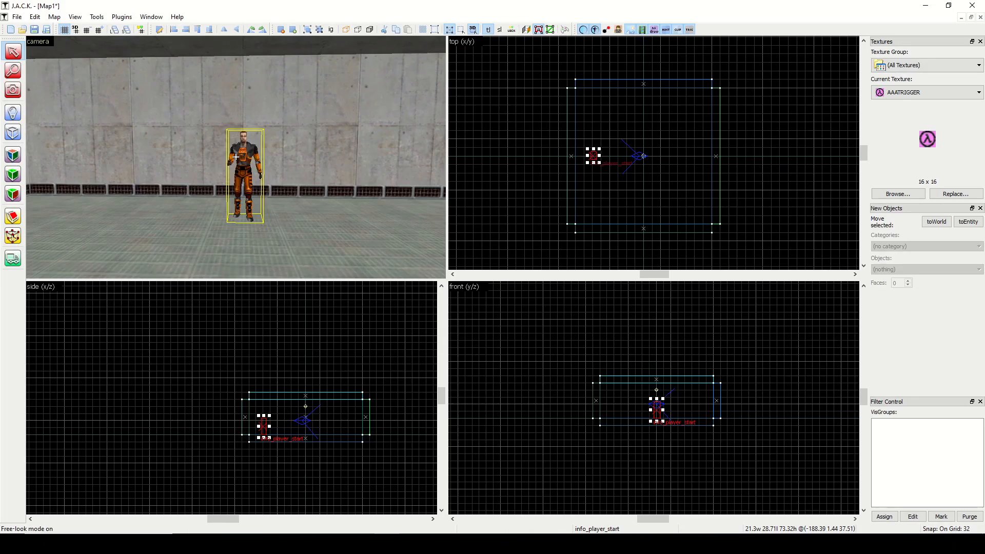
Switch to the zoom tool after selecting info_player_start in the camera view
{"action": "left_click", "coordinate": [12, 71]}
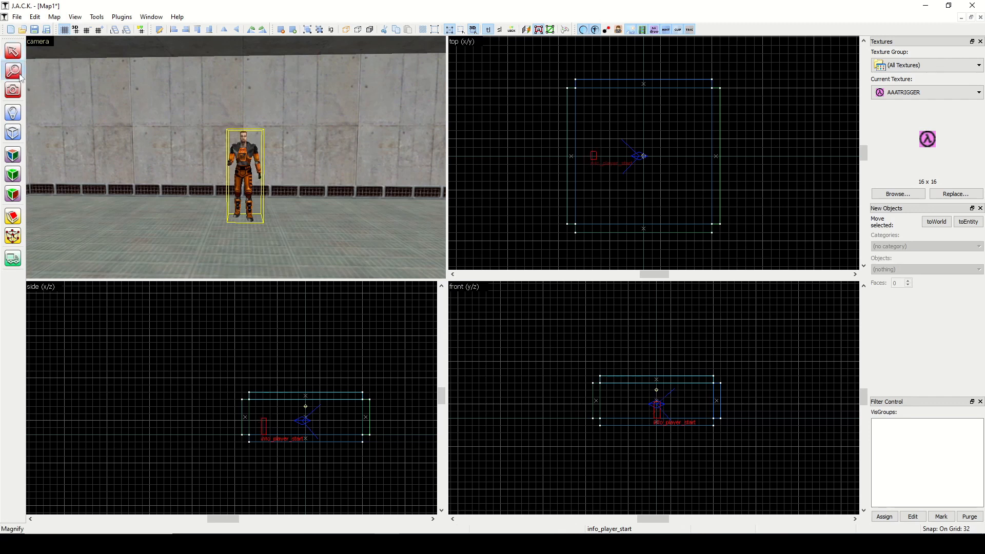
{"action": "mouse_move", "coordinate": [12, 71]}
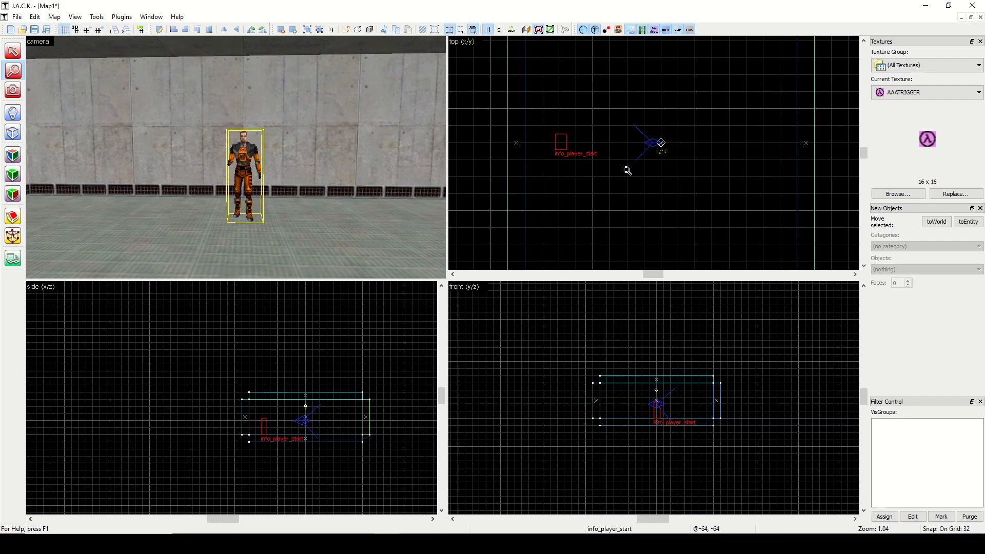
{"action": "mouse_move", "coordinate": [615, 164]}
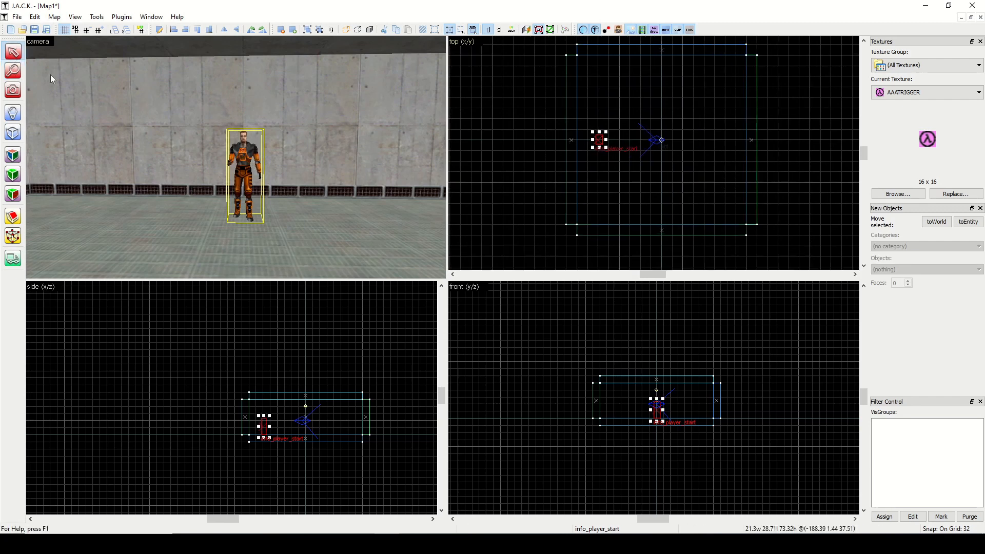
{"action": "mouse_move", "coordinate": [558, 172]}
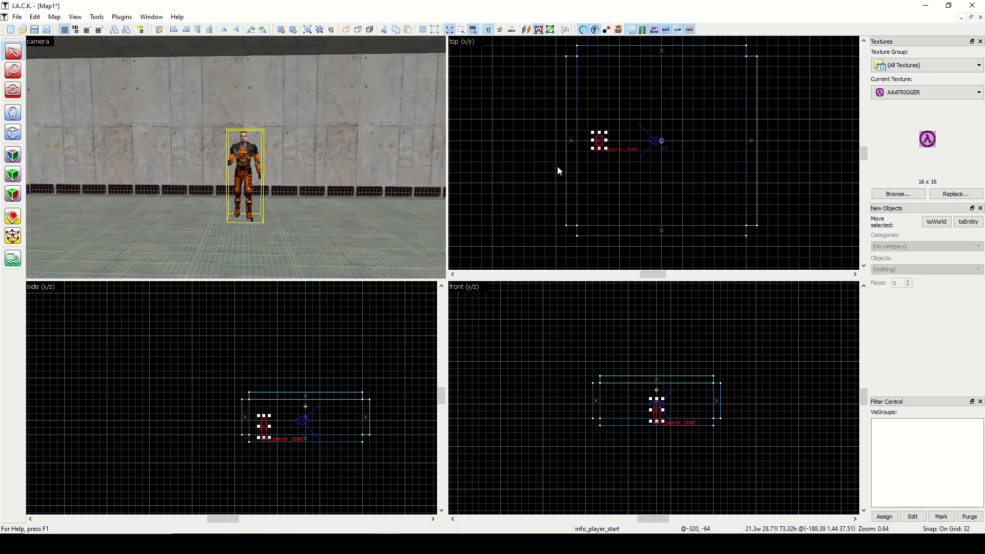
{"action": "mouse_move", "coordinate": [13, 70]}
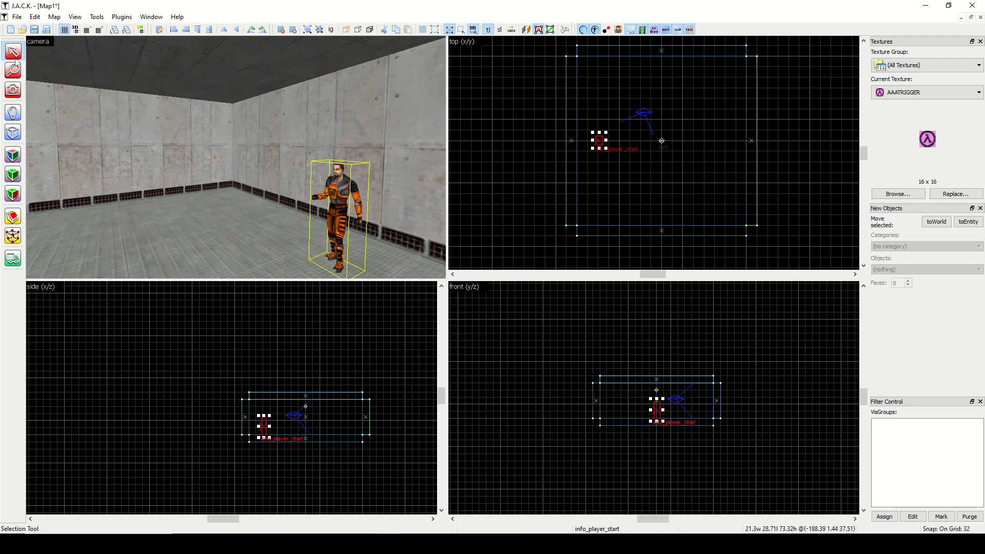
{"action": "mouse_move", "coordinate": [12, 51]}
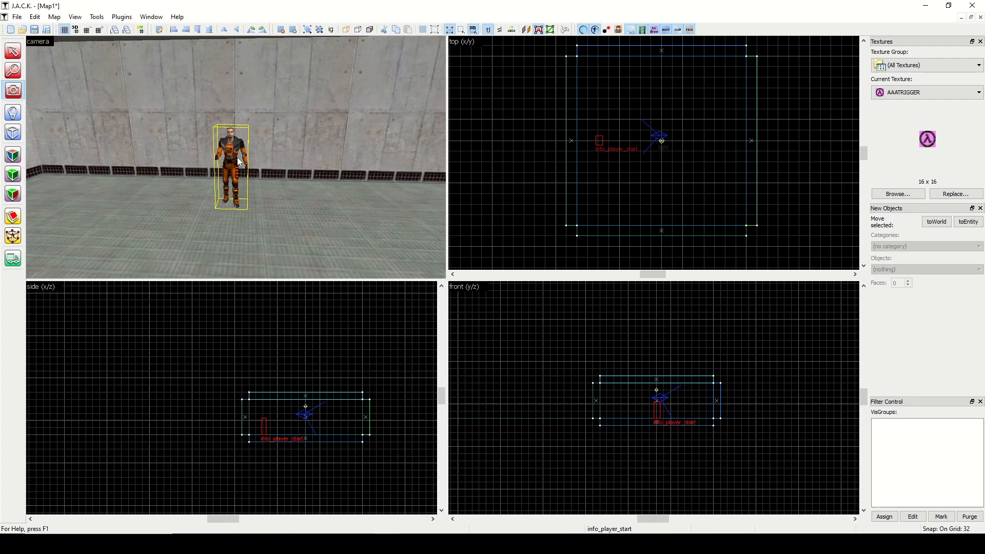
Return to the selection tool, then activate the Entity tool for placing entities
{"action": "left_click", "coordinate": [12, 50]}
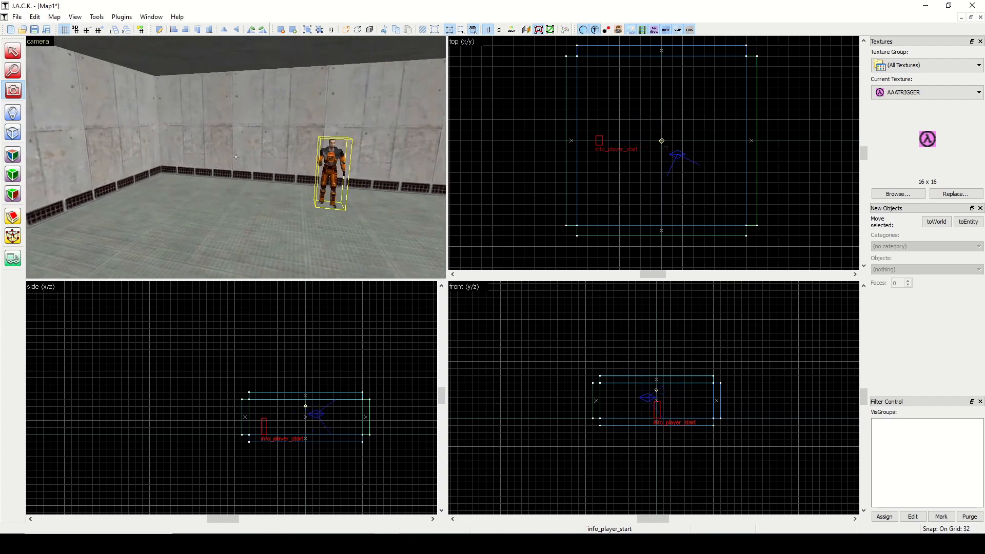
{"action": "left_click", "coordinate": [12, 112]}
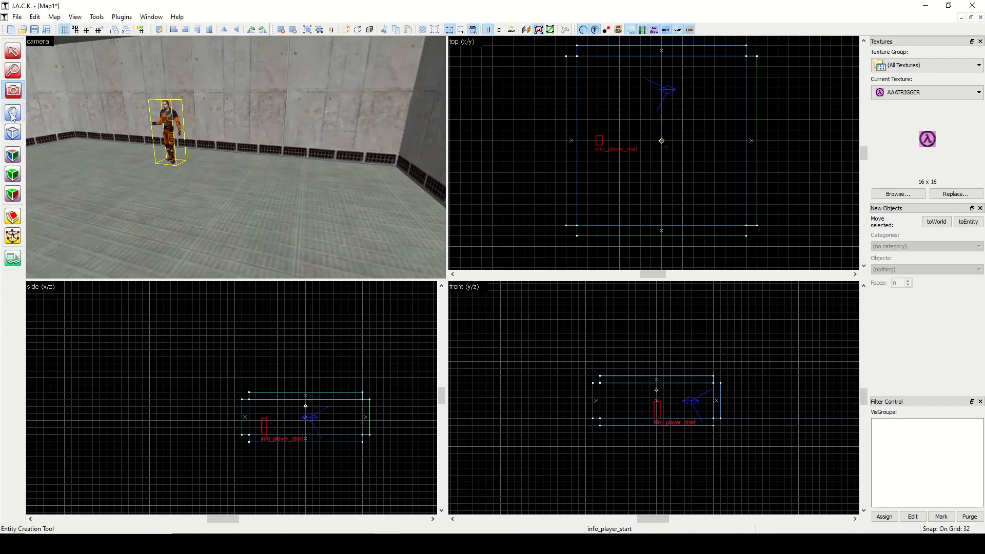
{"action": "mouse_move", "coordinate": [13, 114]}
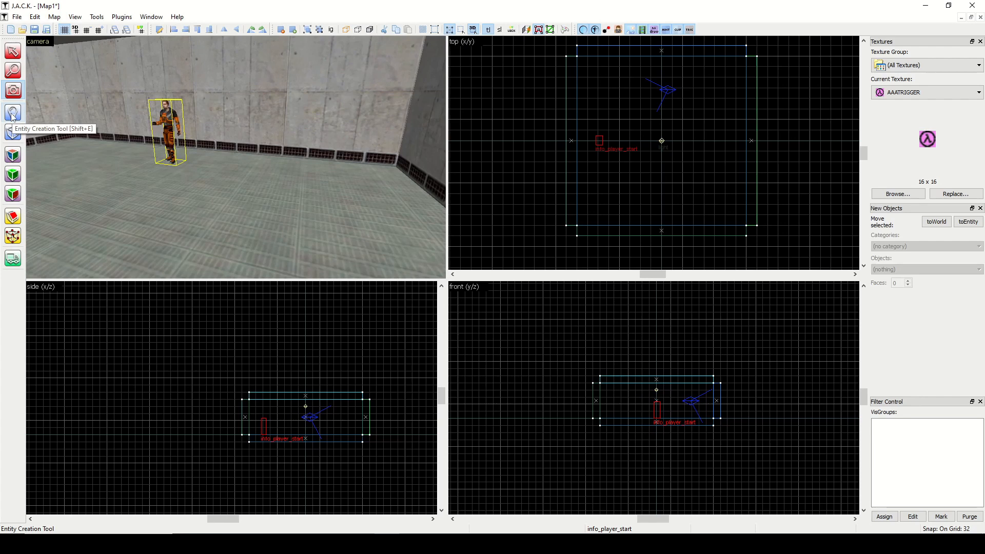
{"action": "mouse_move", "coordinate": [22, 119]}
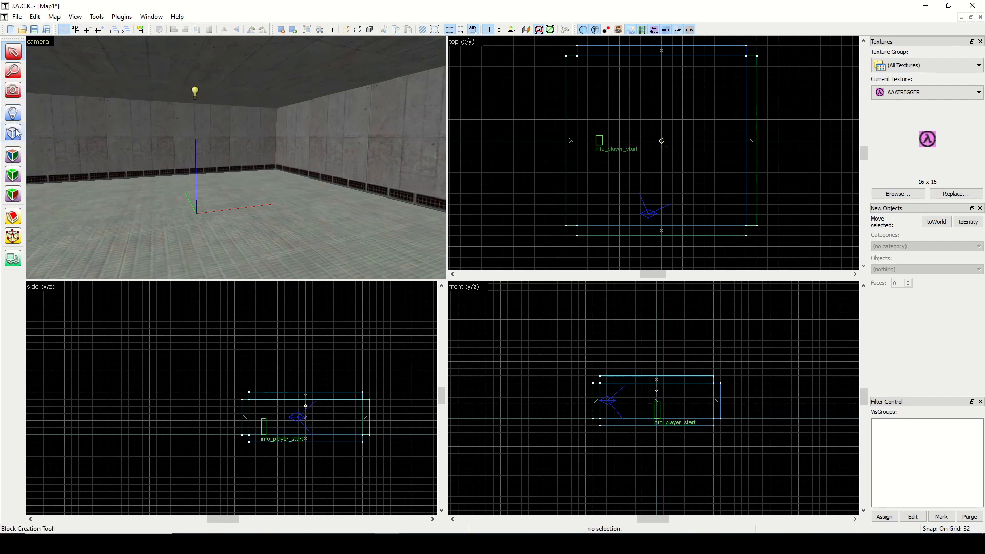
{"action": "mouse_move", "coordinate": [13, 133]}
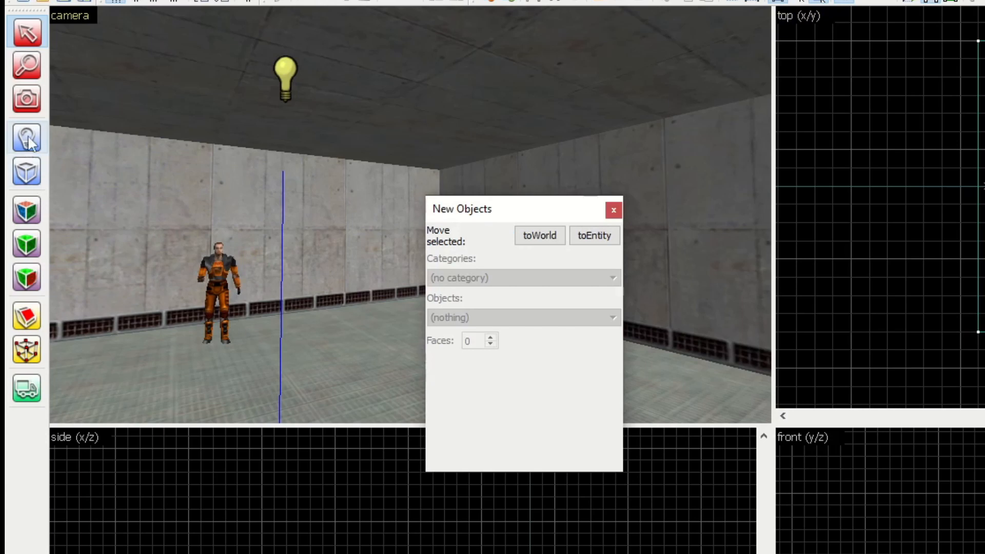
Place a monster_houndeye near the player start, then switch the Objects panel to the Block tool
{"action": "left_click", "coordinate": [523, 278]}
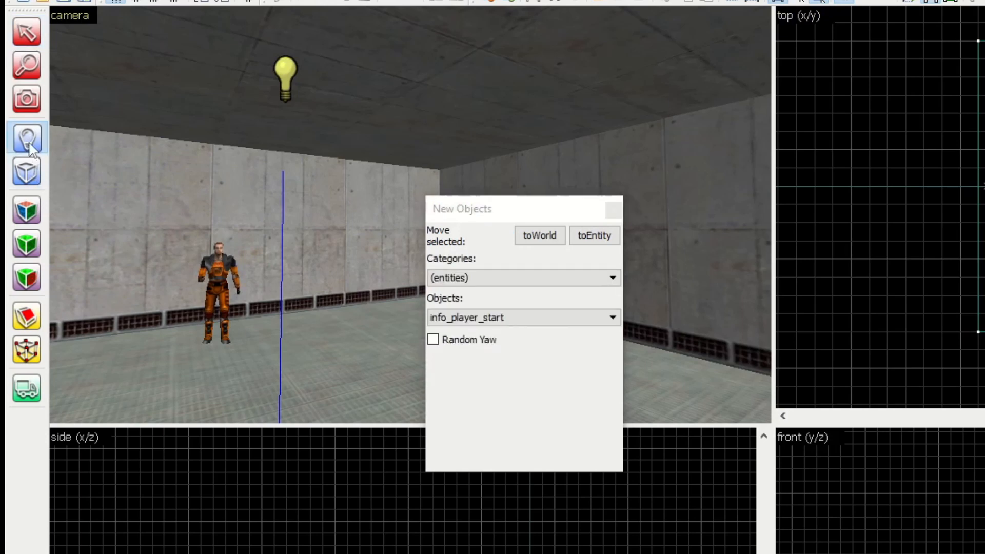
{"action": "mouse_move", "coordinate": [27, 137]}
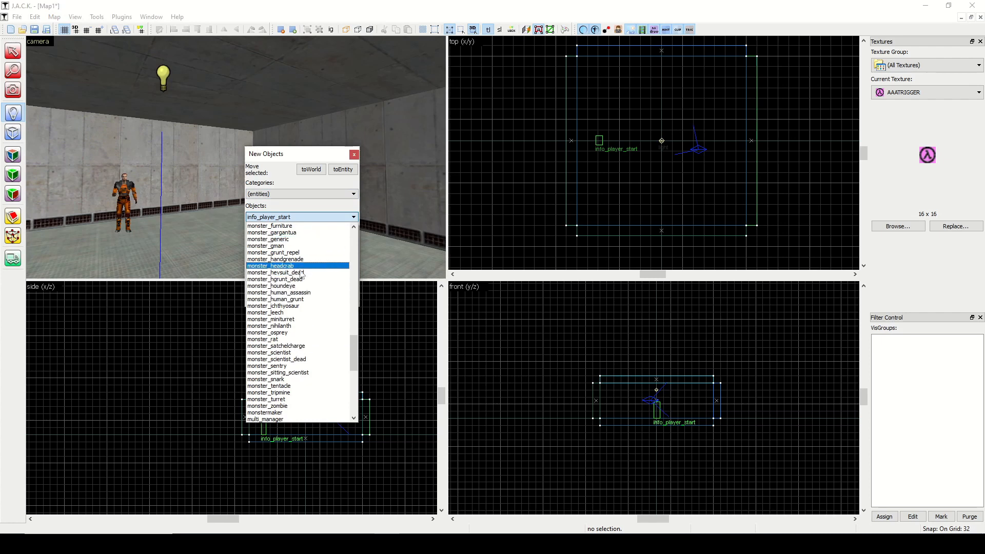
{"action": "left_click", "coordinate": [273, 286]}
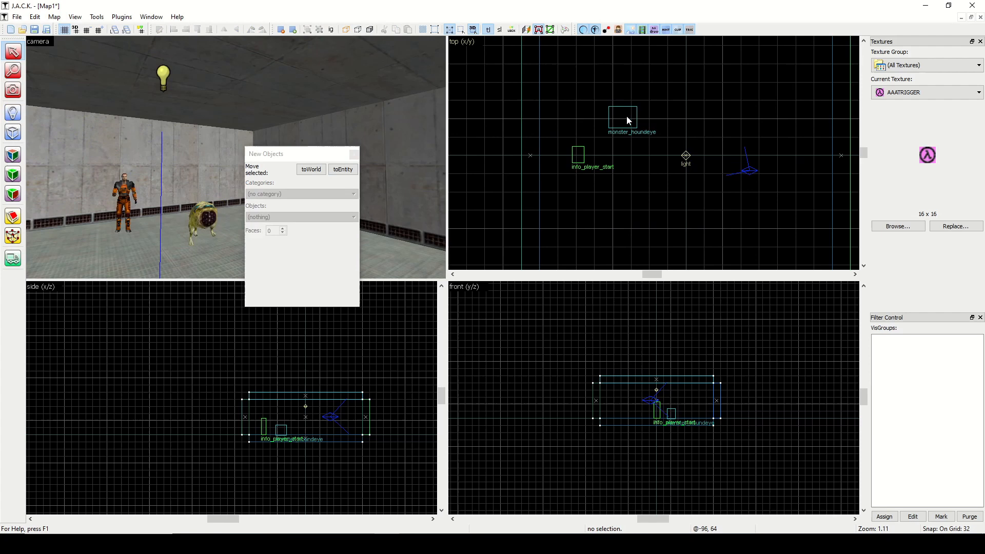
{"action": "left_click", "coordinate": [623, 119]}
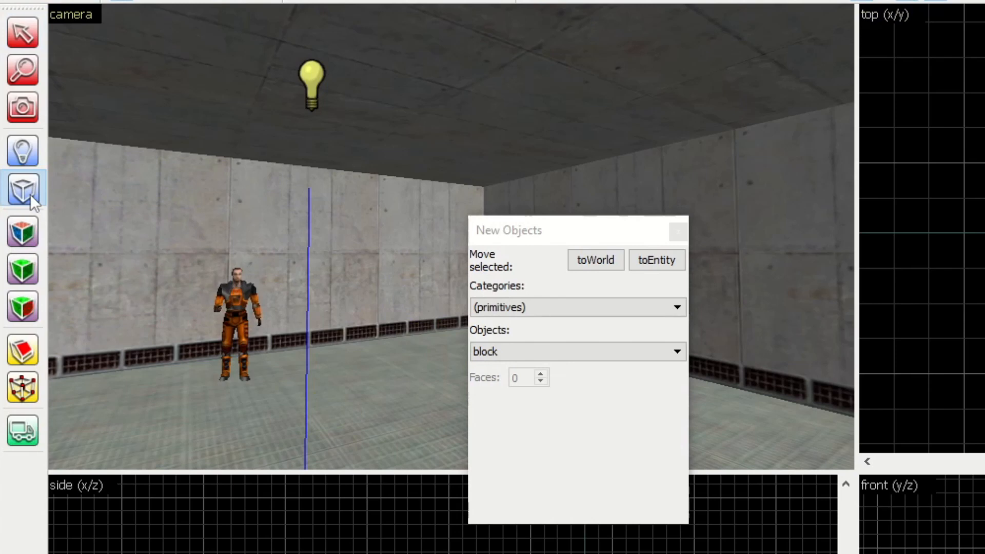
Browse the primitive shapes list: block, wedge, cylinder, spike, sphere, rock and arch
{"action": "left_click", "coordinate": [576, 351]}
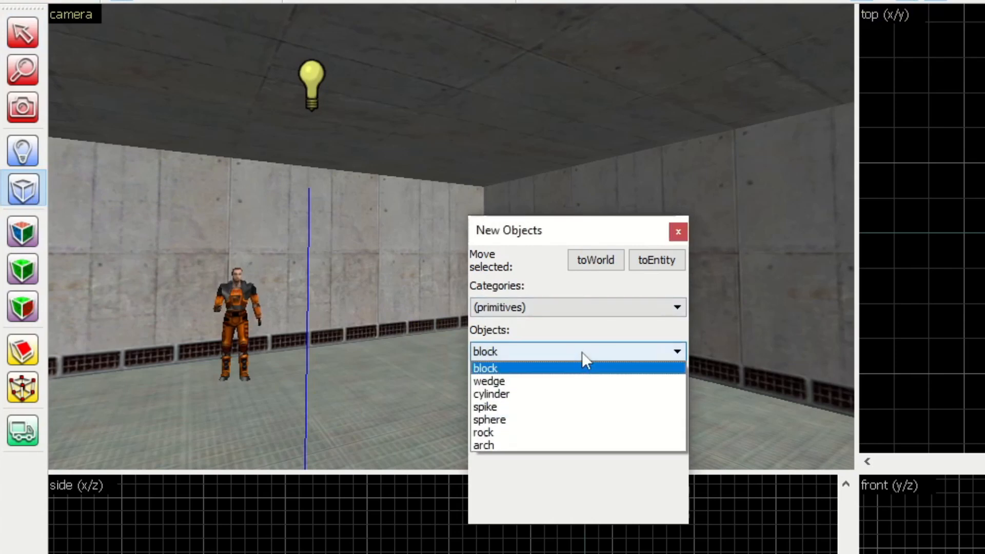
{"action": "mouse_move", "coordinate": [563, 382]}
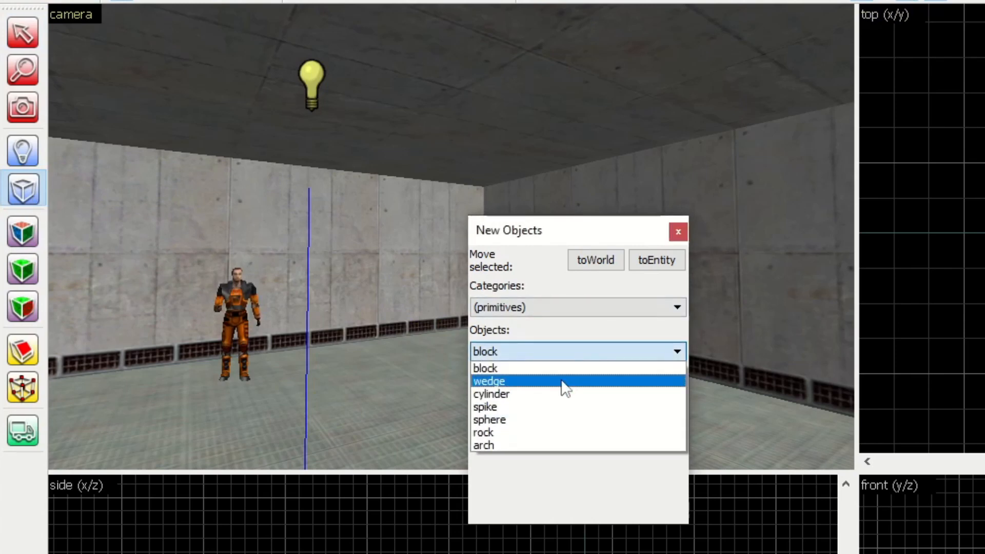
{"action": "mouse_move", "coordinate": [553, 408]}
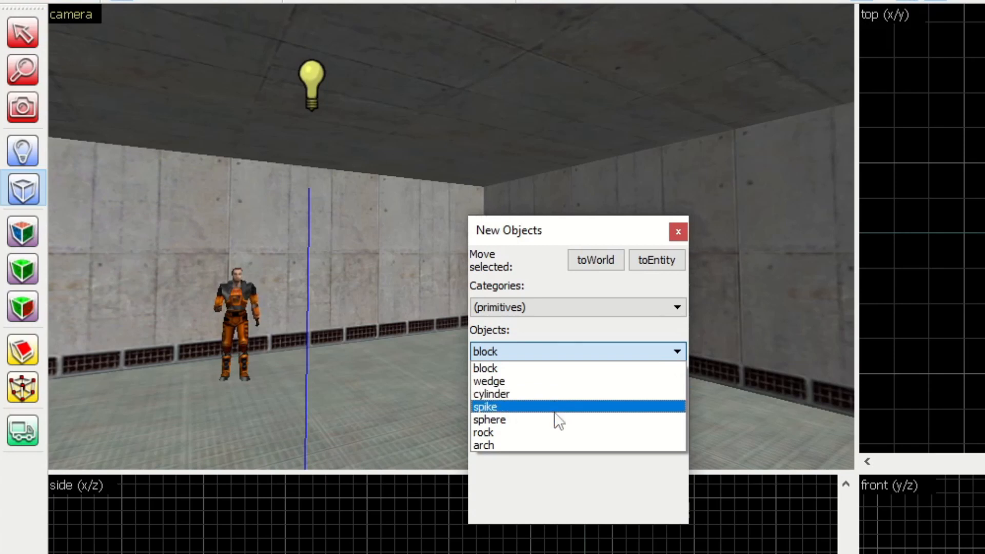
{"action": "mouse_move", "coordinate": [547, 432]}
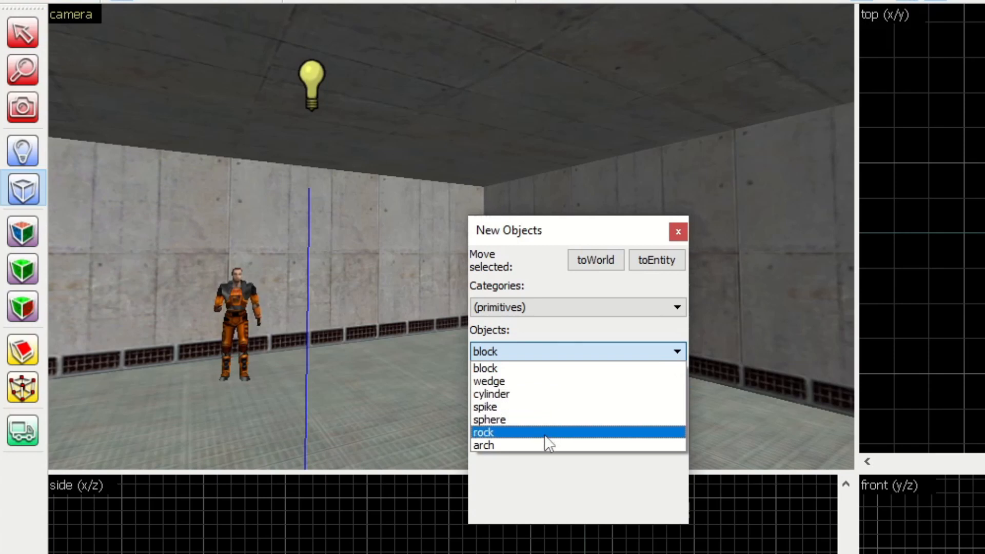
{"action": "mouse_move", "coordinate": [523, 381]}
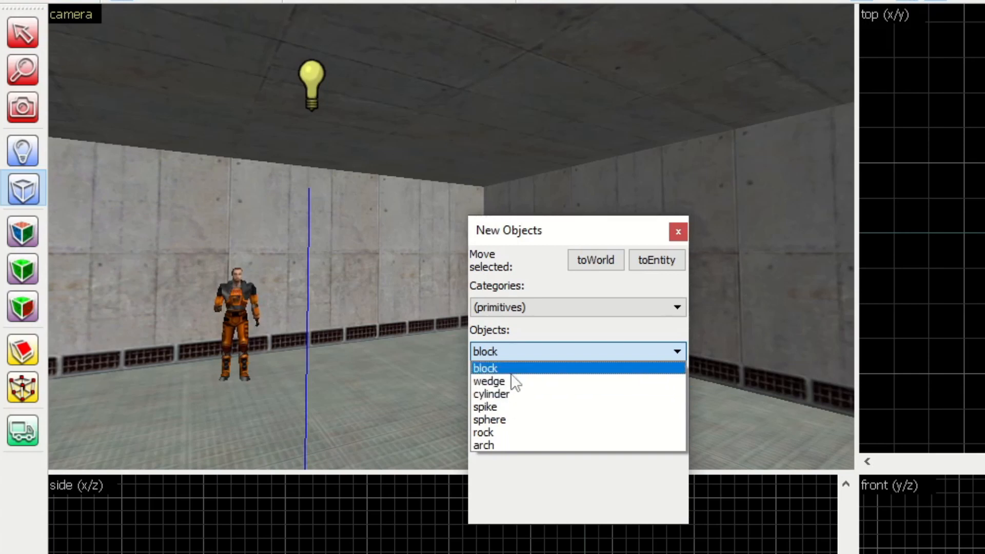
{"action": "mouse_move", "coordinate": [491, 394]}
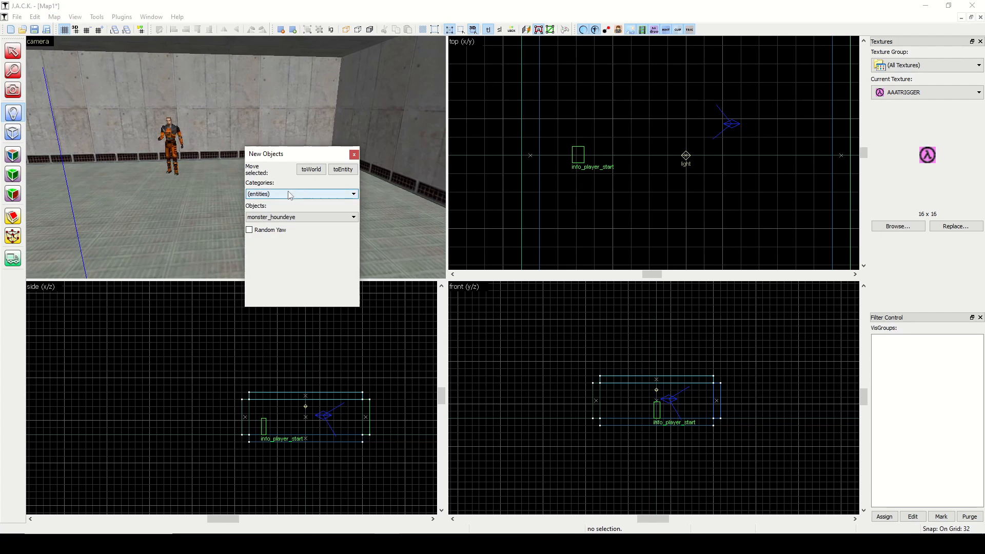
Close the floating New Objects window and bring up the object operations list (carve, merge, hollow)
{"action": "left_click", "coordinate": [302, 194]}
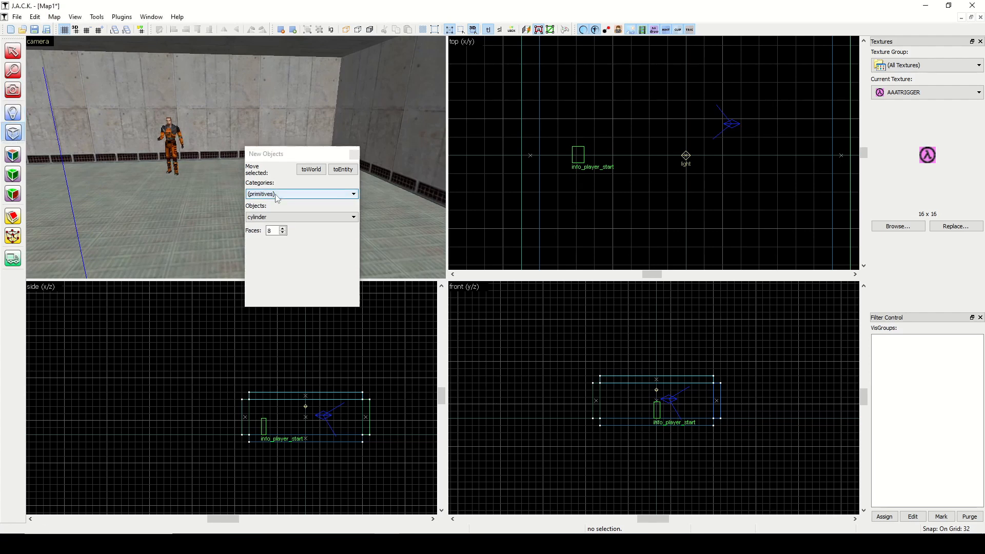
{"action": "left_click", "coordinate": [302, 194]}
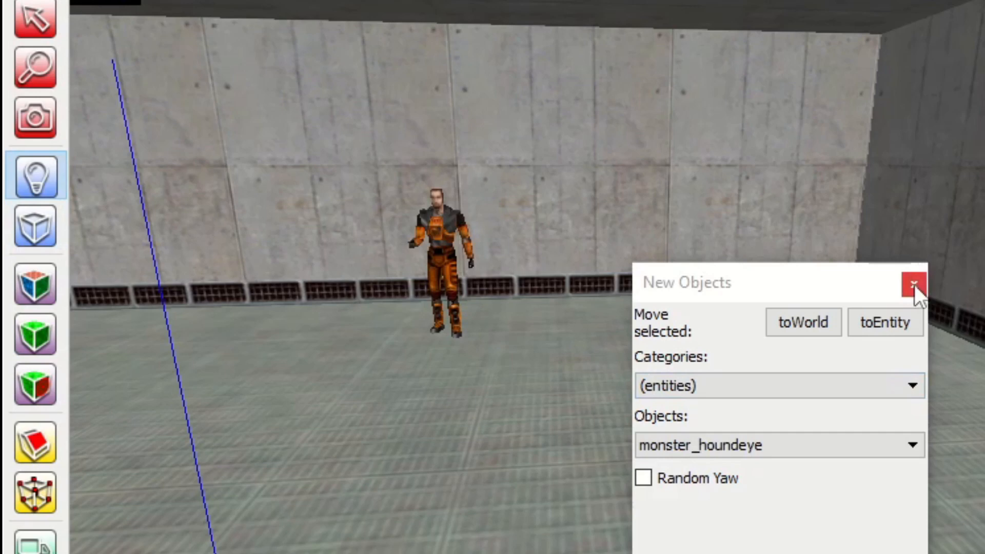
{"action": "left_click", "coordinate": [913, 284]}
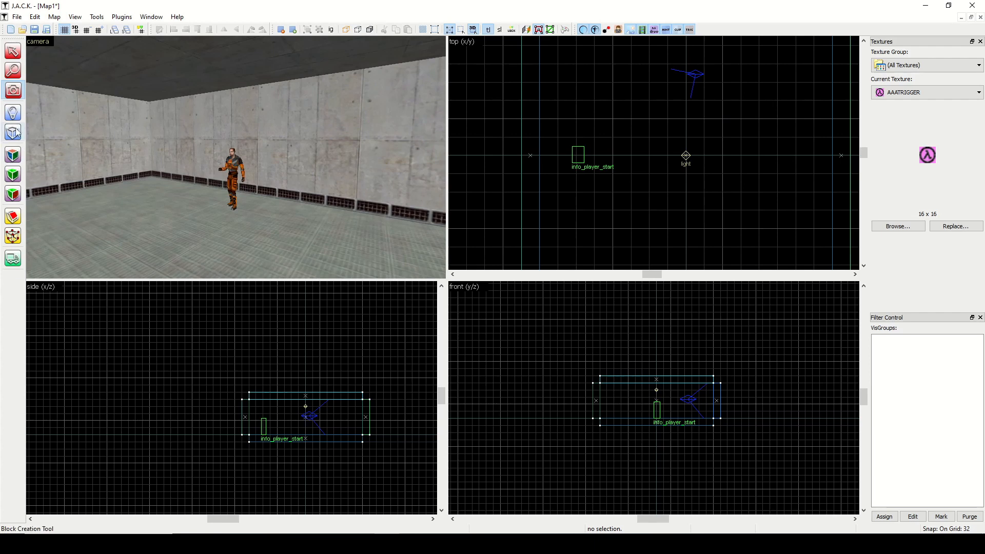
{"action": "left_click_drag", "start_coordinate": [632, 122], "coordinate": [699, 193]}
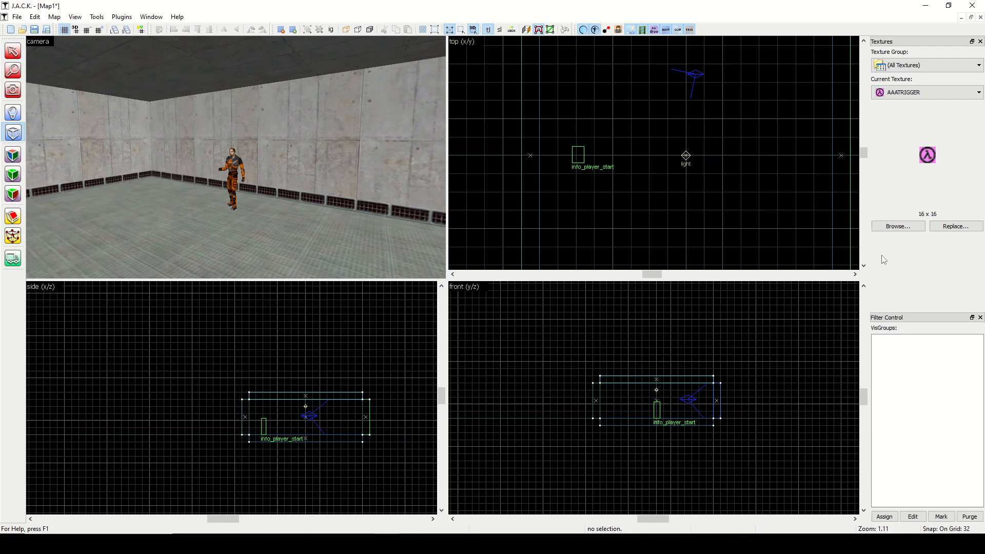
{"action": "left_click", "coordinate": [97, 17]}
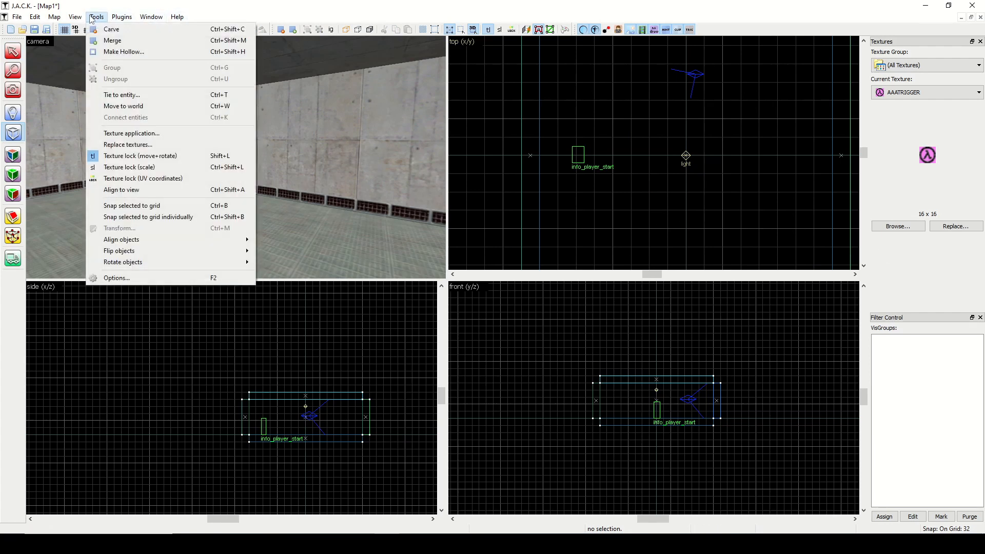
Draw a new block brush between the player start and the light using the block shape
{"action": "left_click", "coordinate": [74, 17]}
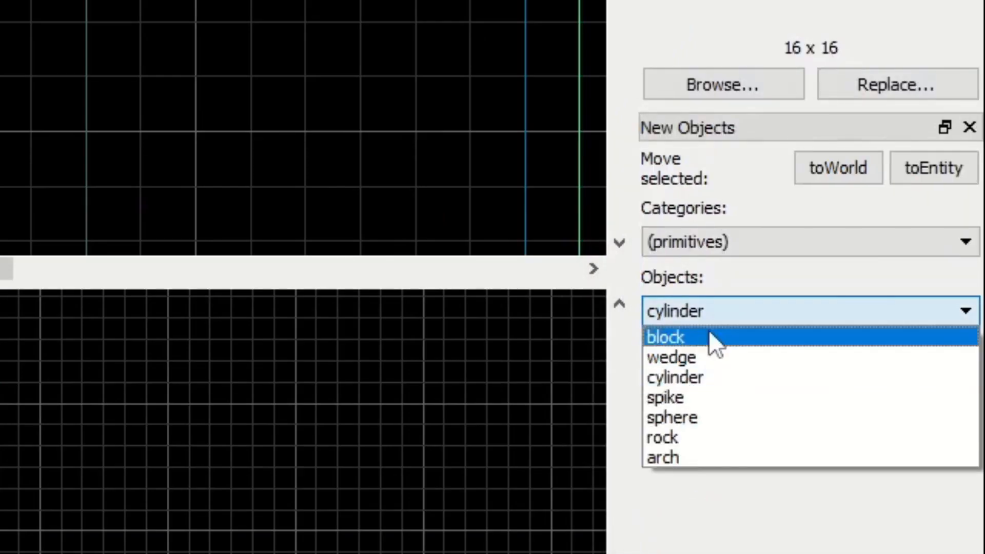
{"action": "left_click", "coordinate": [664, 337]}
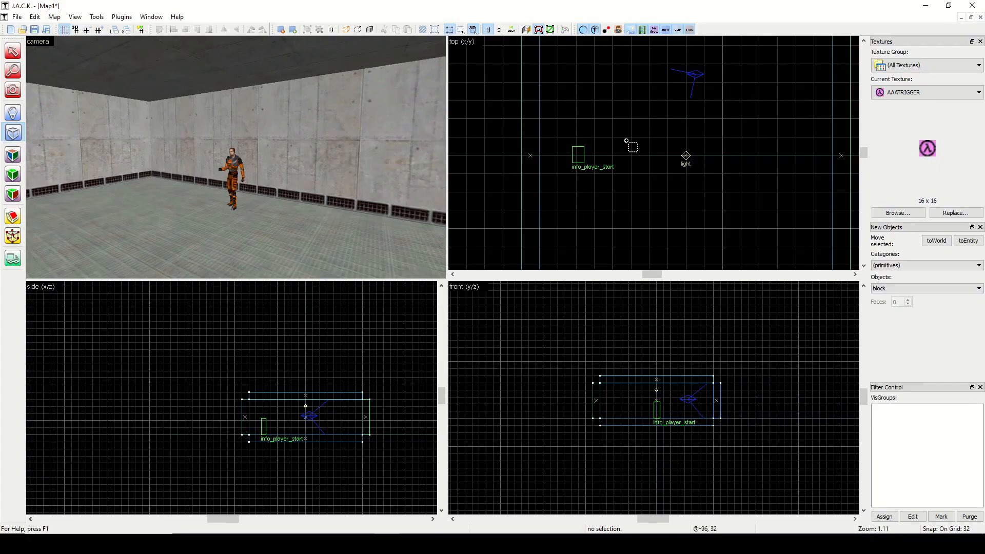
{"action": "left_click_drag", "start_coordinate": [626, 139], "coordinate": [663, 189]}
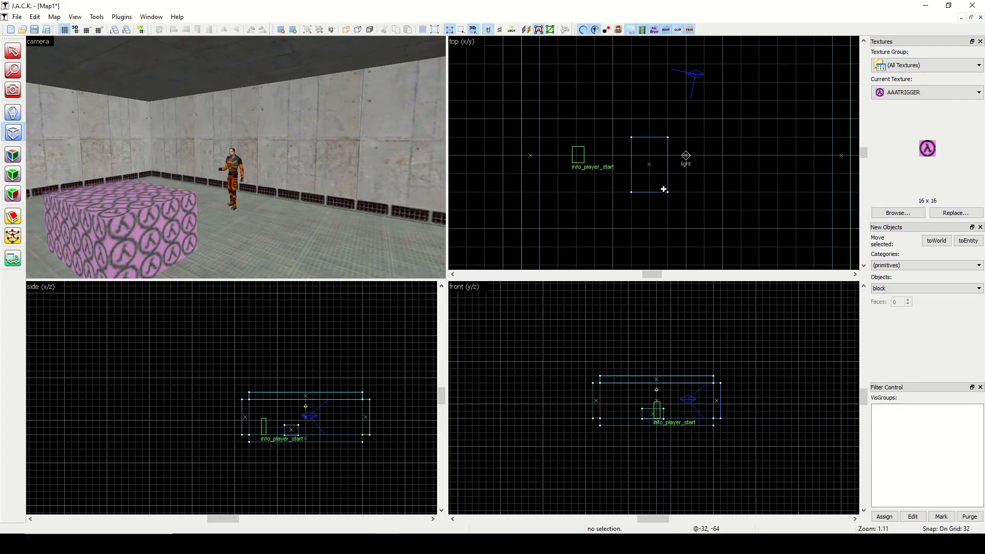
{"action": "left_click", "coordinate": [12, 156]}
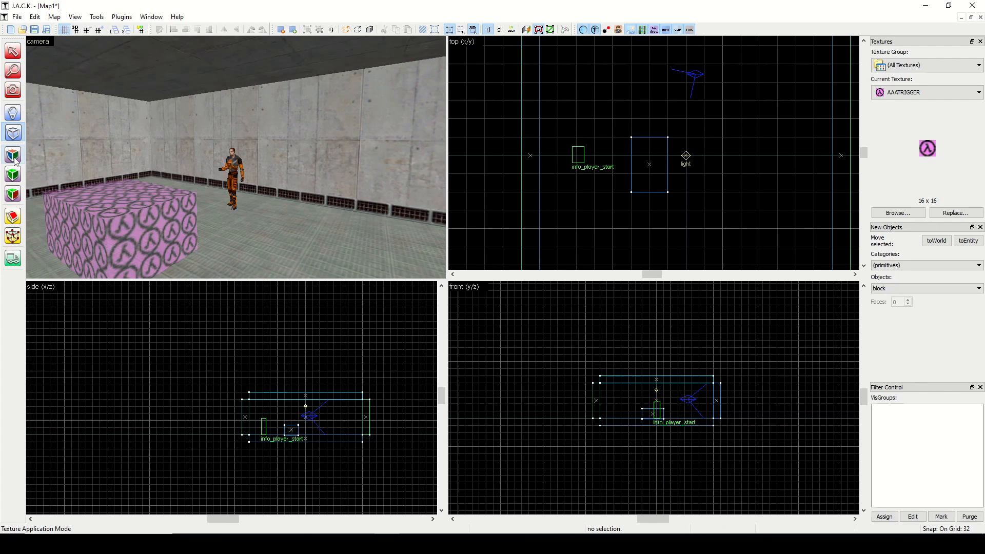
{"action": "mouse_move", "coordinate": [12, 155]}
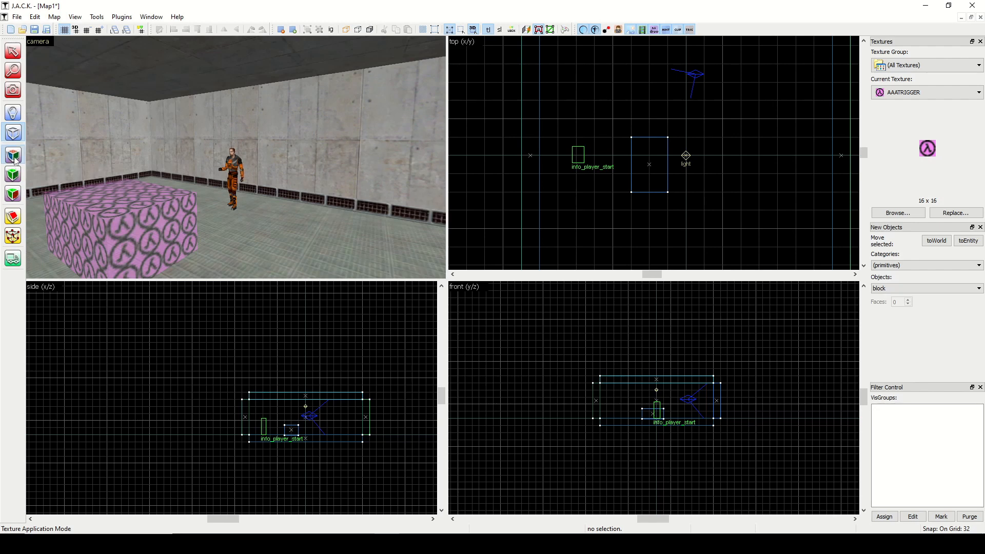
Check the surface properties show AAATRIGGER as the current texture, leaving the block unchanged
{"action": "left_click", "coordinate": [12, 156]}
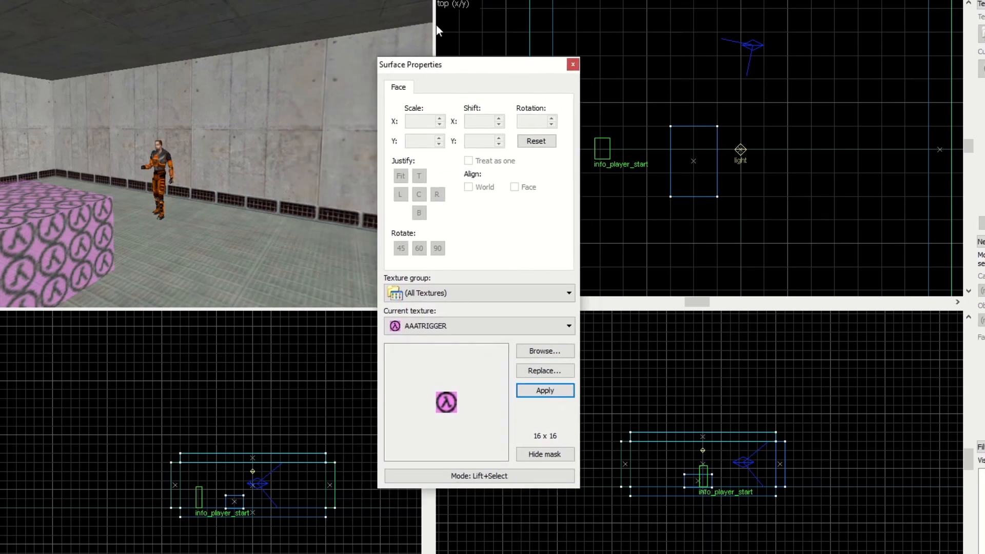
{"action": "mouse_move", "coordinate": [604, 379]}
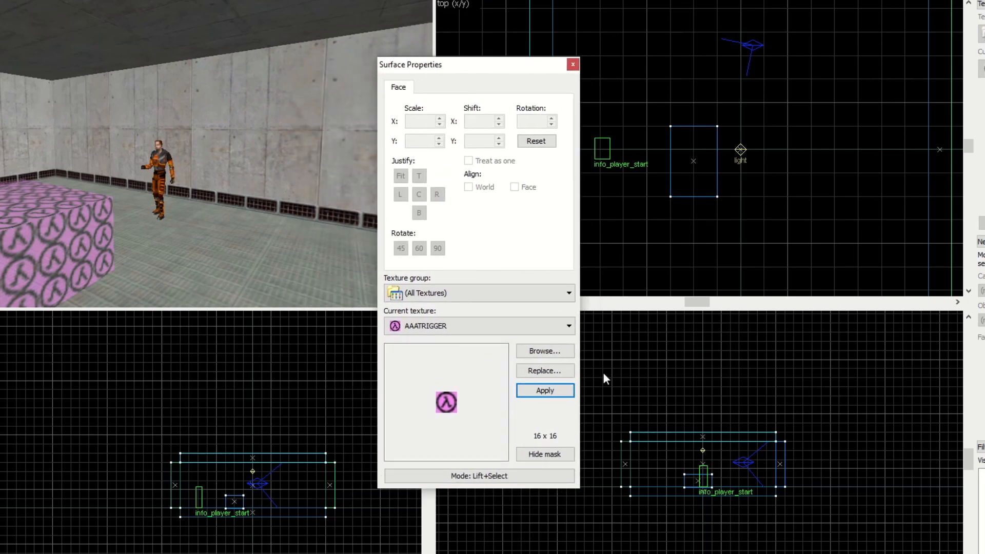
{"action": "mouse_move", "coordinate": [578, 507]}
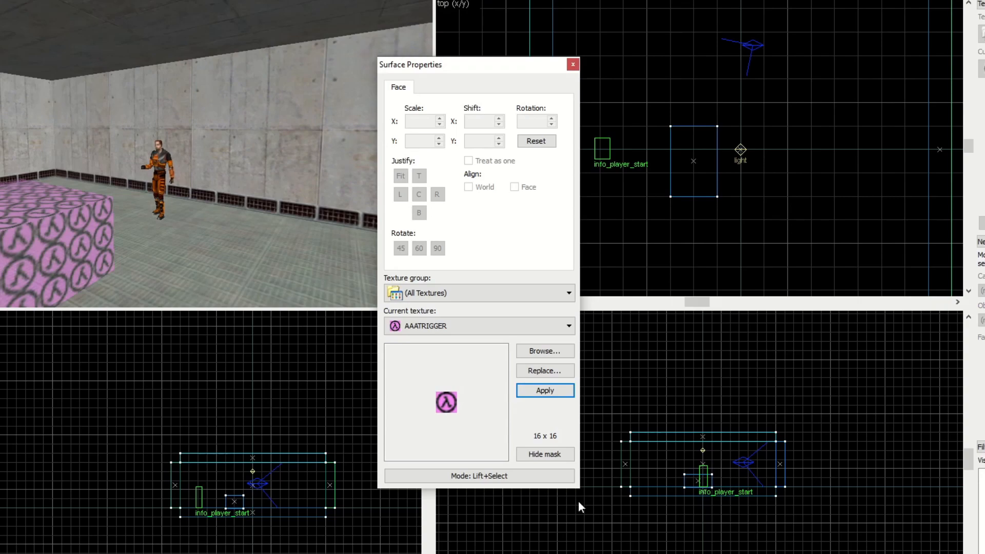
{"action": "left_click", "coordinate": [571, 63]}
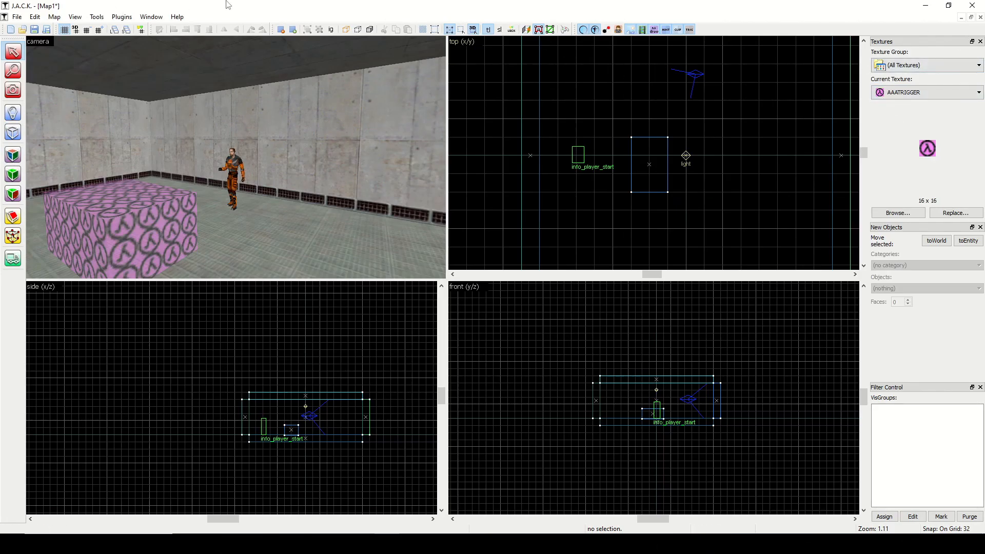
Pick C1A0_LABFLR from the texture browser as the current texture
{"action": "left_click", "coordinate": [74, 17]}
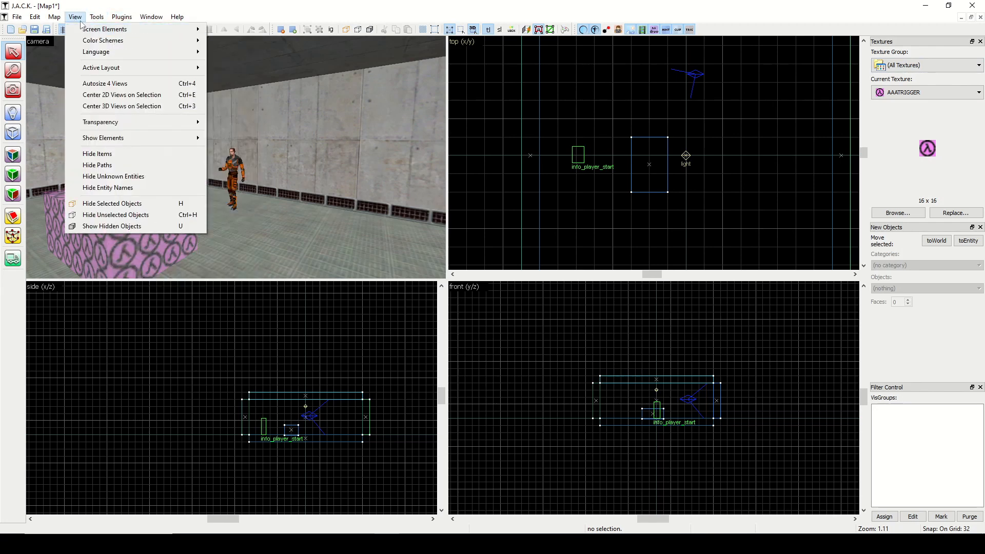
{"action": "mouse_move", "coordinate": [104, 28]}
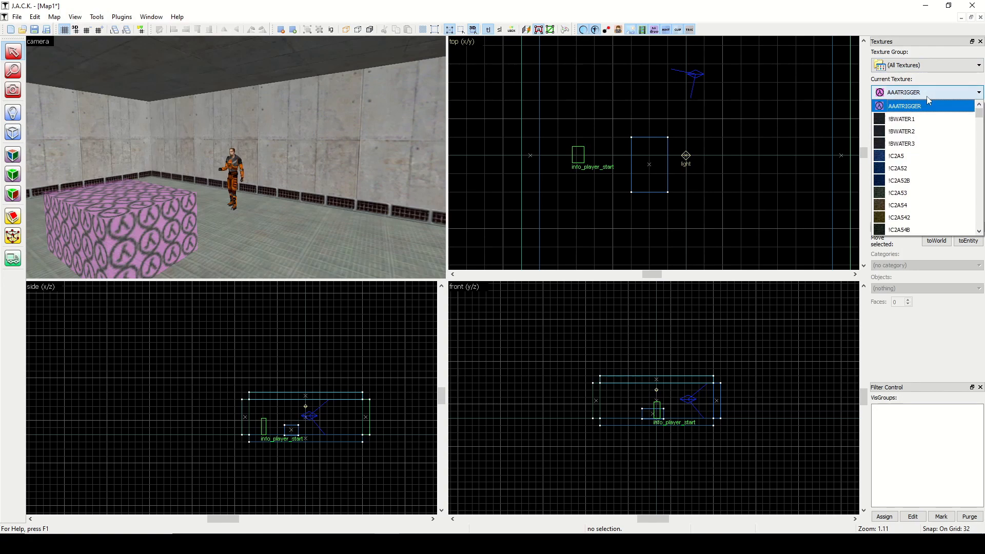
{"action": "left_click", "coordinate": [903, 106]}
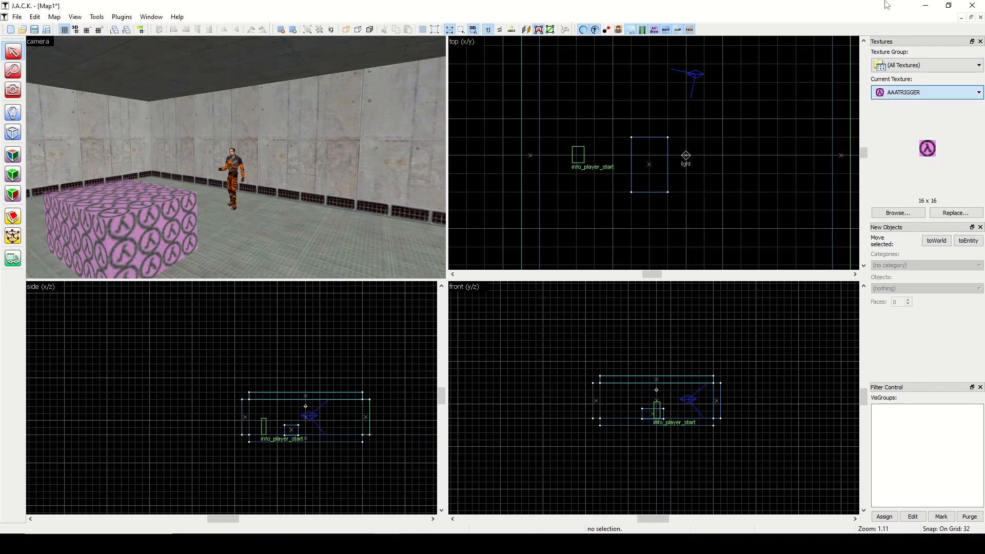
{"action": "left_click", "coordinate": [897, 213]}
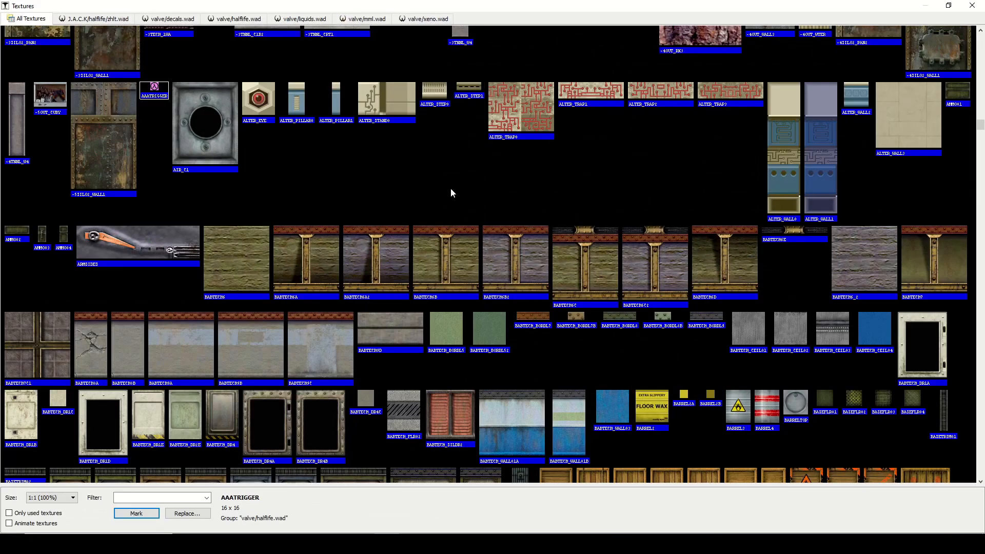
{"action": "scroll", "scroll_direction": "down", "scroll_amount": 3}
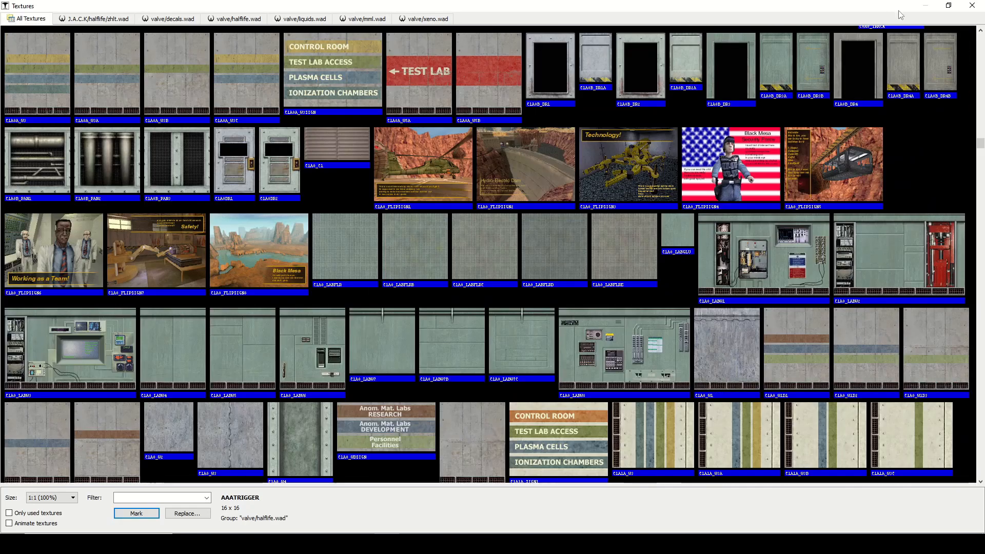
{"action": "left_click", "coordinate": [345, 247]}
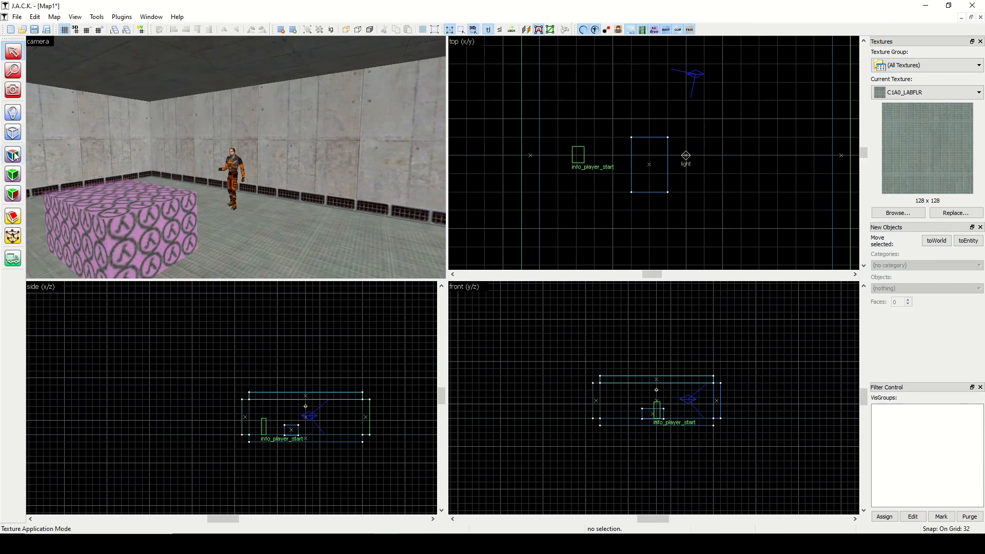
{"action": "mouse_move", "coordinate": [13, 155]}
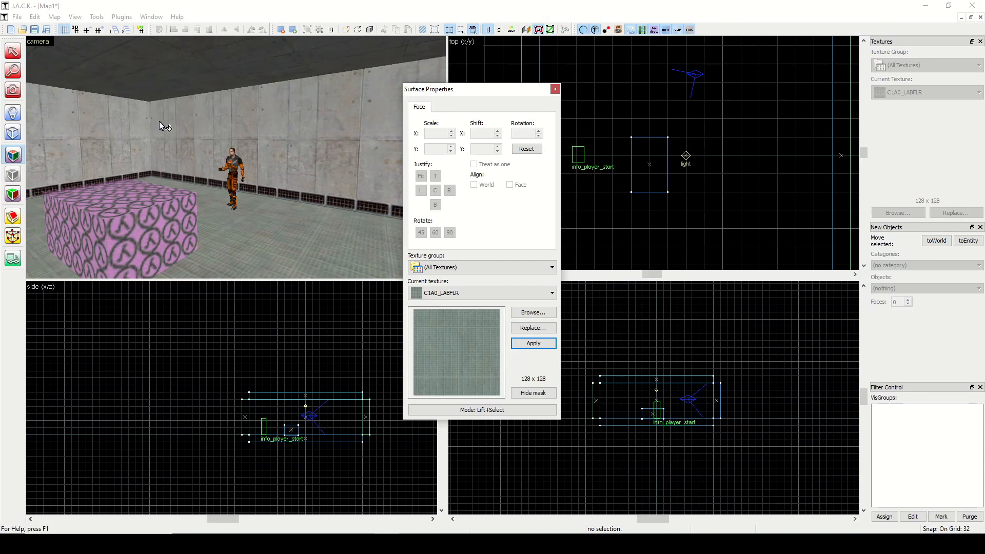
Select the block's six faces in the 3D view and cover them with the blue C2A5 water texture
{"action": "left_click", "coordinate": [12, 51]}
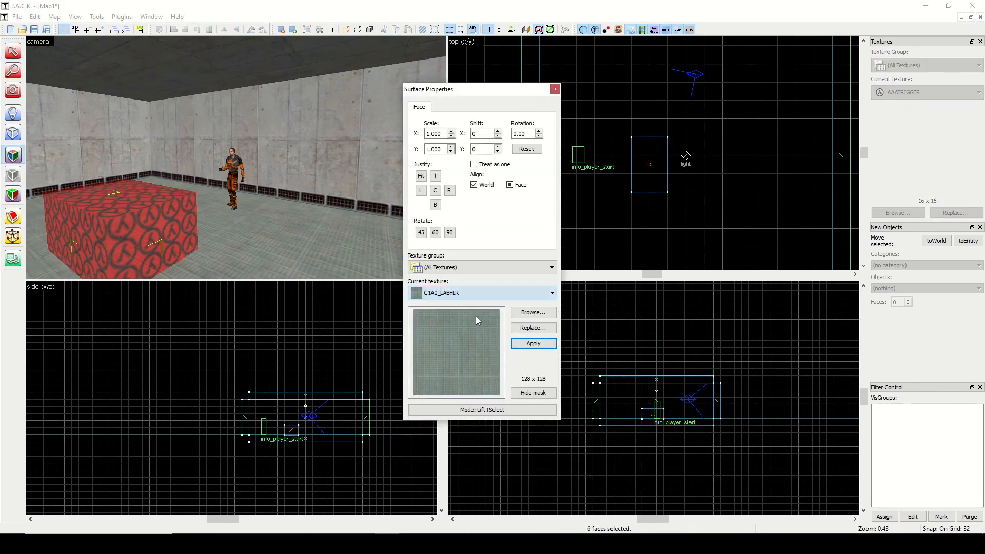
{"action": "left_click", "coordinate": [533, 343]}
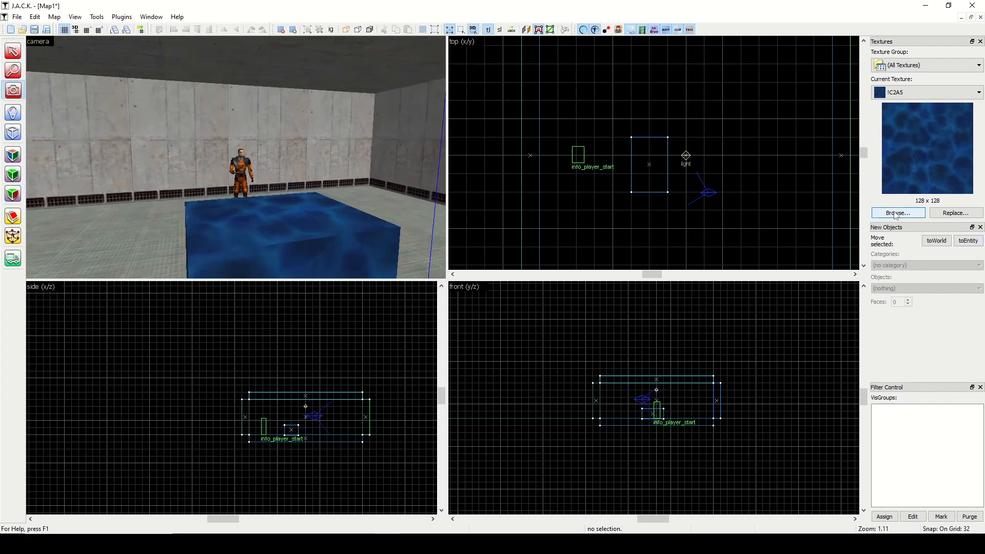
Filter the texture browser with '{' to choose the {SCORCH2 scorch decal
{"action": "left_click", "coordinate": [897, 214]}
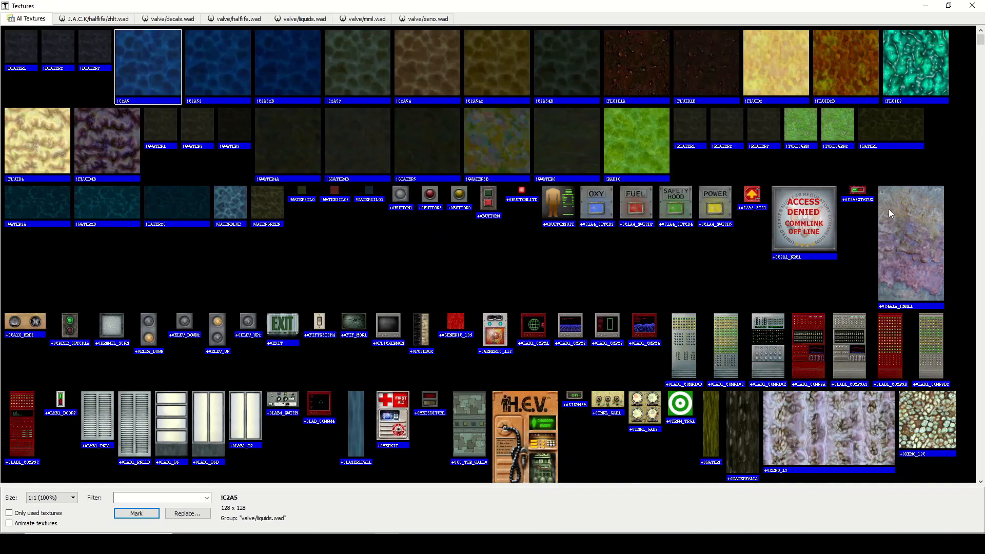
{"action": "type", "text": "{SCORCH2"}
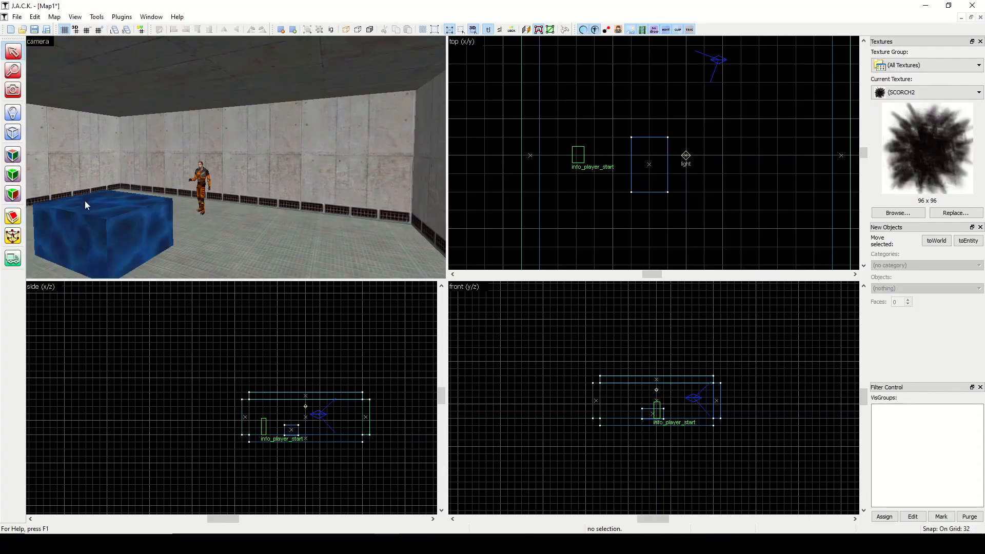
Move the water block up against one wall and reduce grid snapping to 16 units
{"action": "left_click", "coordinate": [649, 165]}
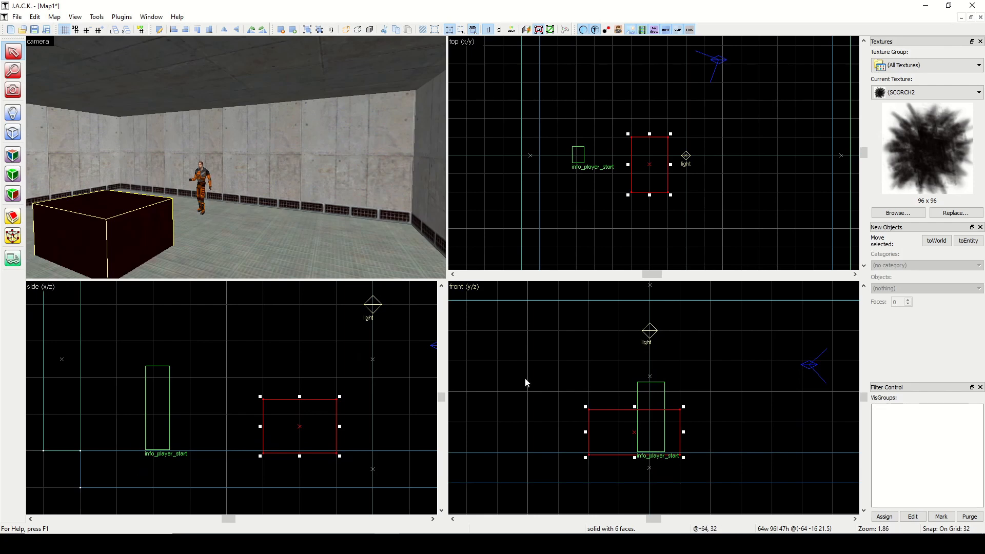
{"action": "left_click_drag", "start_coordinate": [633, 432], "coordinate": [531, 404]}
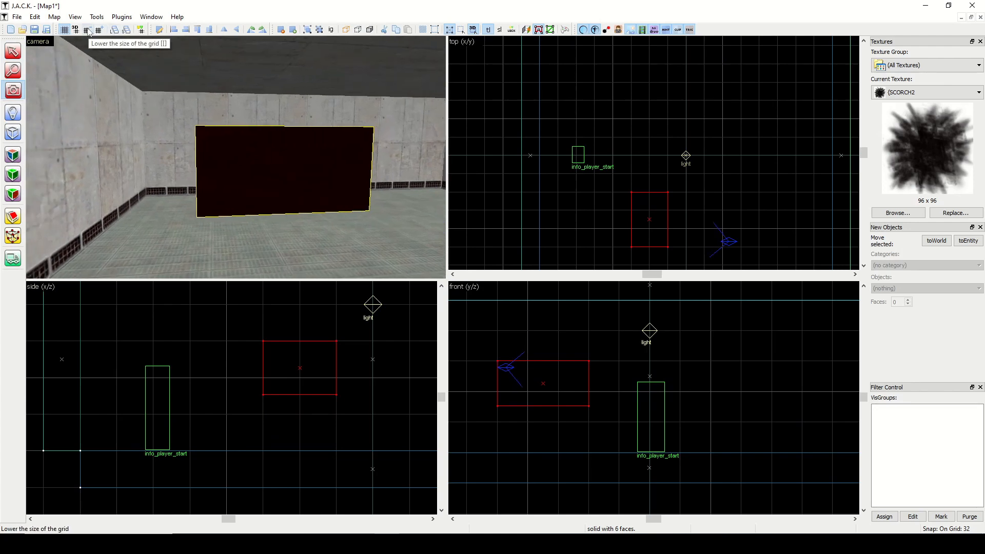
{"action": "left_click", "coordinate": [88, 30]}
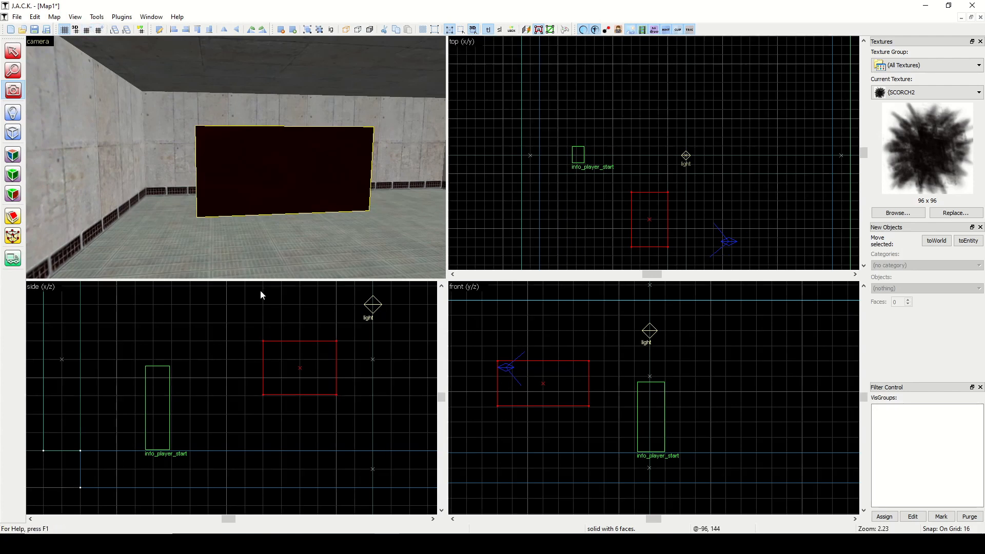
{"action": "mouse_move", "coordinate": [151, 211]}
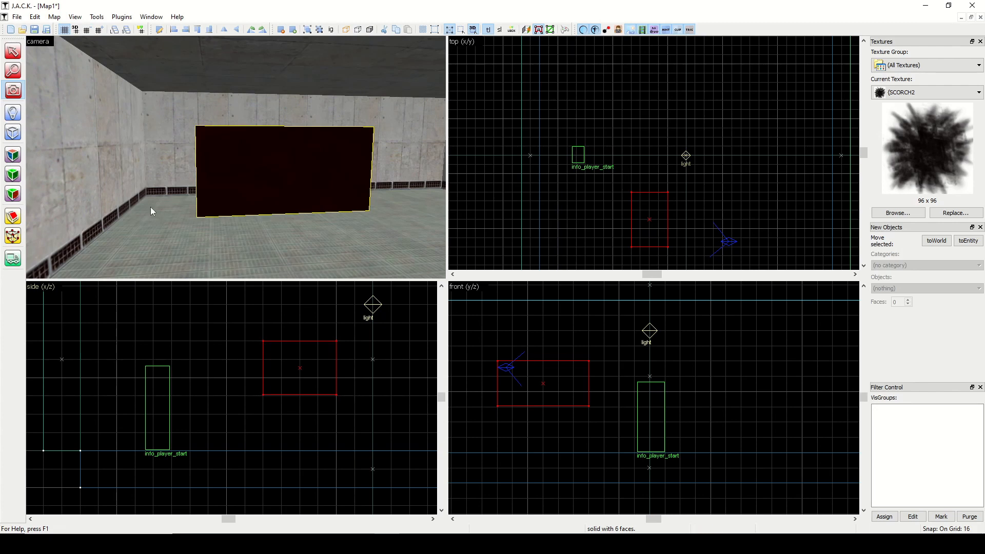
Switch to the Clipping Tool to cut the raised water block diagonally
{"action": "left_click", "coordinate": [12, 216]}
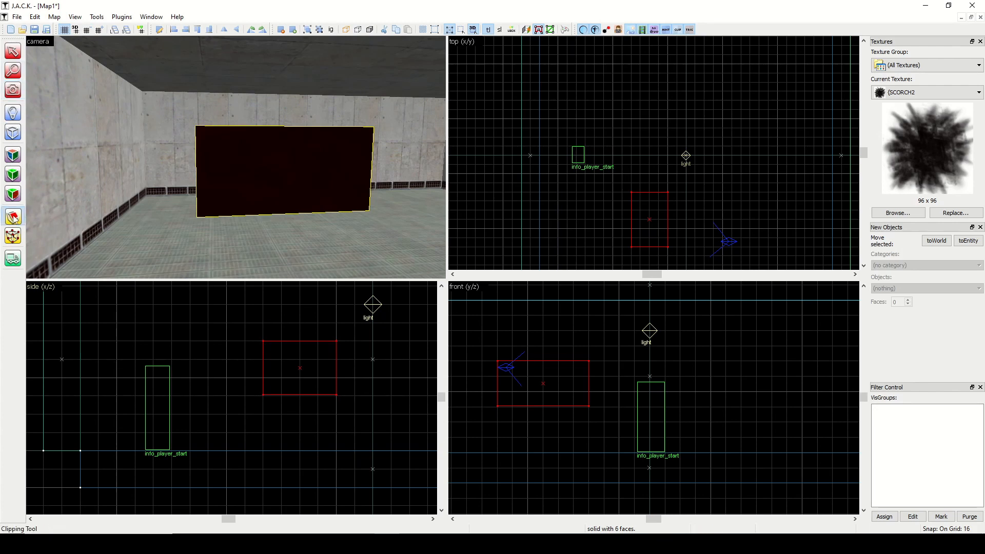
{"action": "mouse_move", "coordinate": [12, 217]}
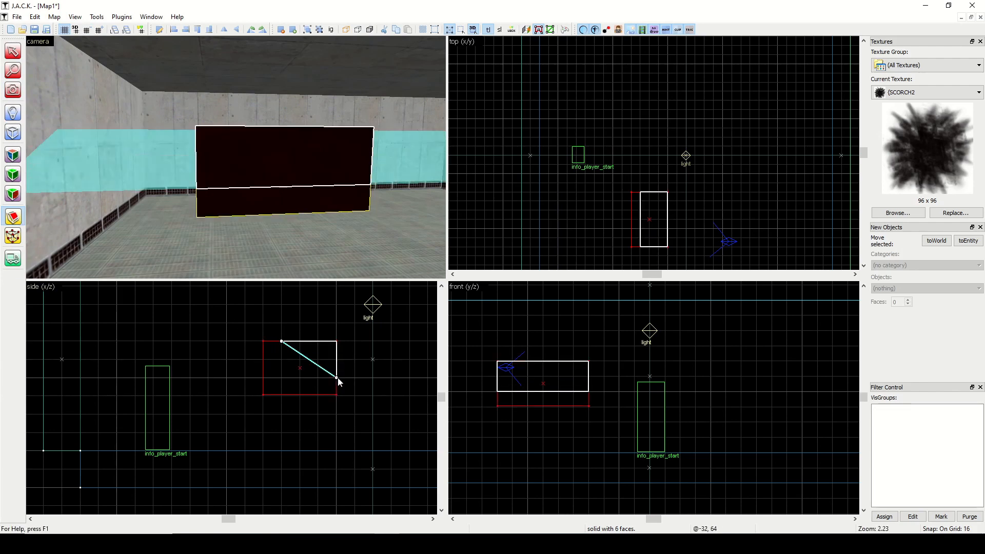
{"action": "mouse_move", "coordinate": [151, 253]}
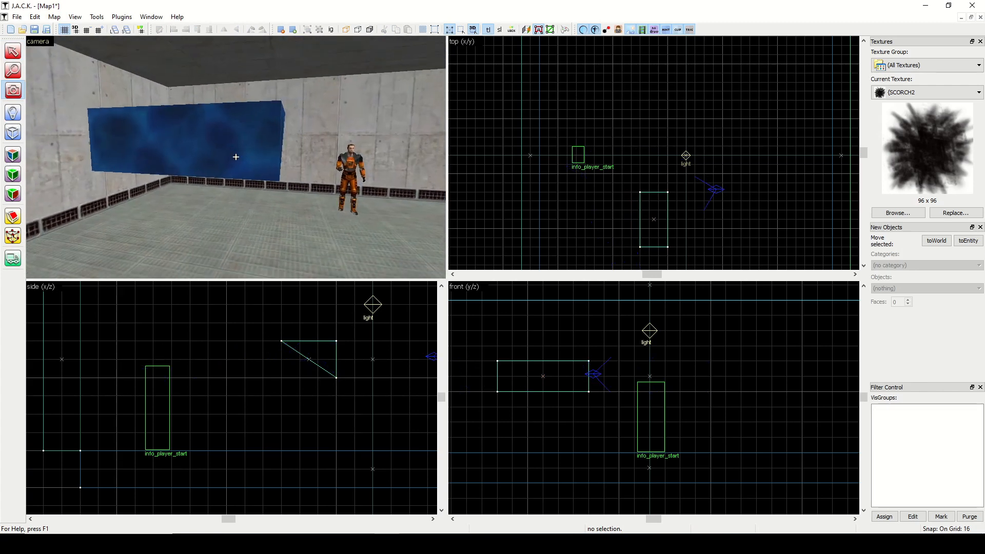
With the Vertex Tool, drag a corner of the water wedge to slant it into a tapered shape
{"action": "left_click", "coordinate": [13, 133]}
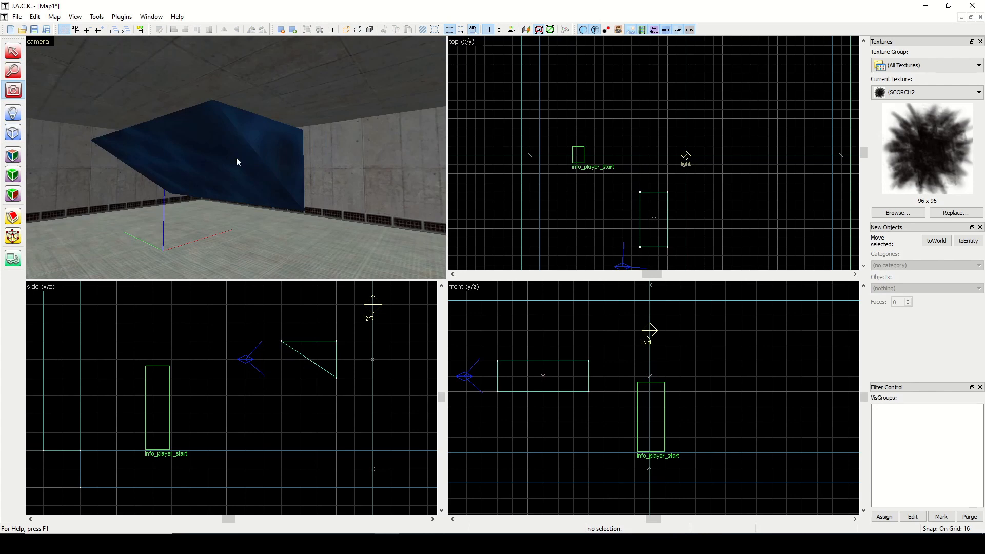
{"action": "left_click", "coordinate": [13, 237]}
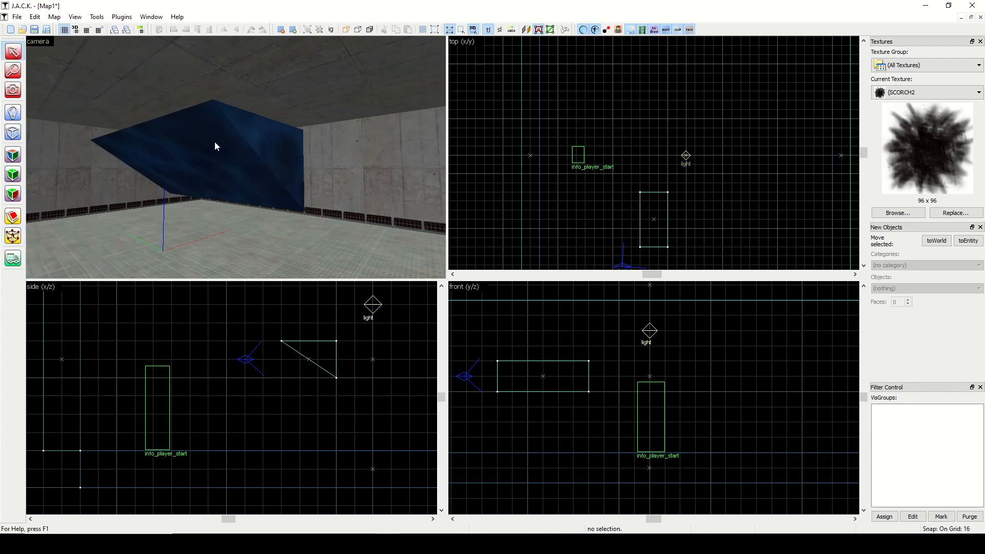
{"action": "left_click", "coordinate": [653, 219]}
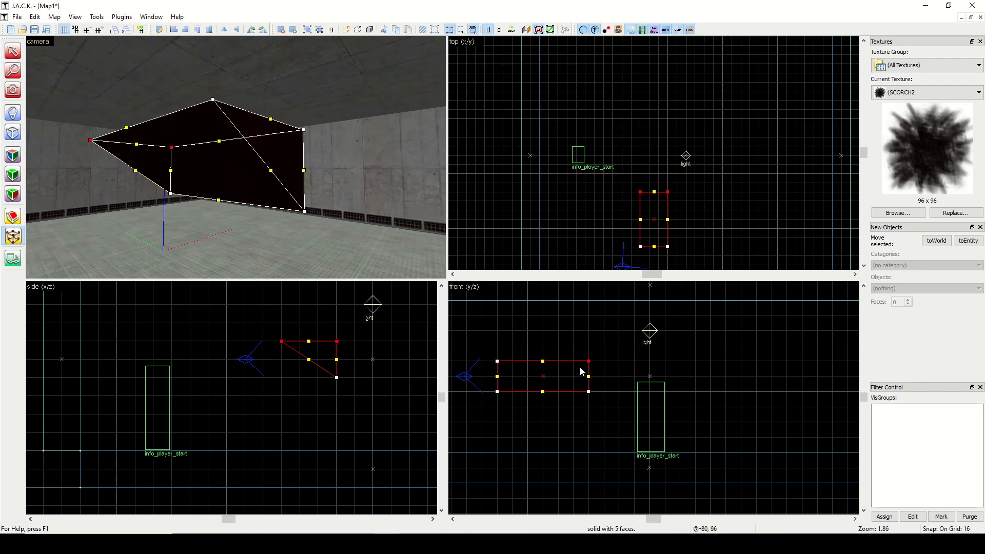
{"action": "left_click_drag", "start_coordinate": [587, 369], "coordinate": [544, 364]}
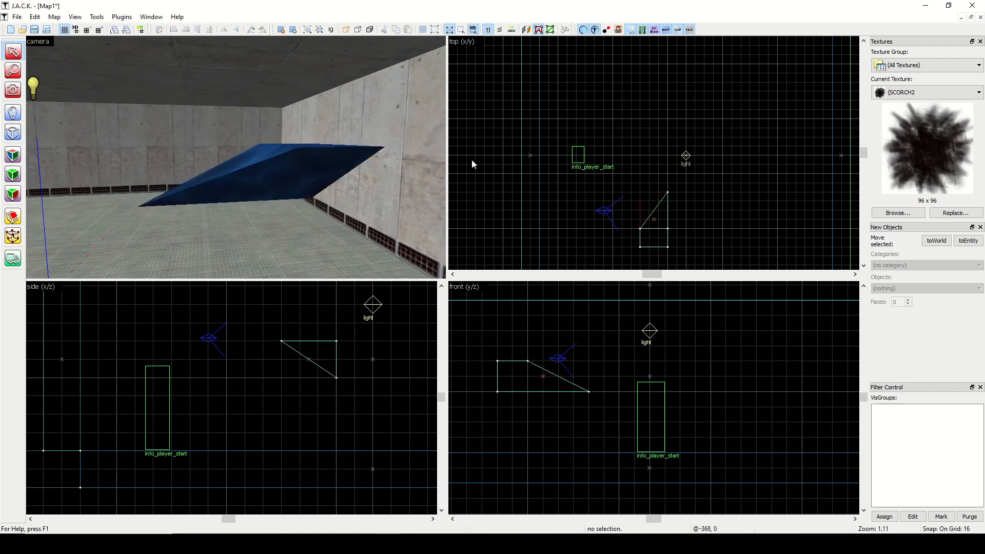
Undo the vertex move so the water piece returns to its plain clipped wedge
{"action": "left_click", "coordinate": [654, 219]}
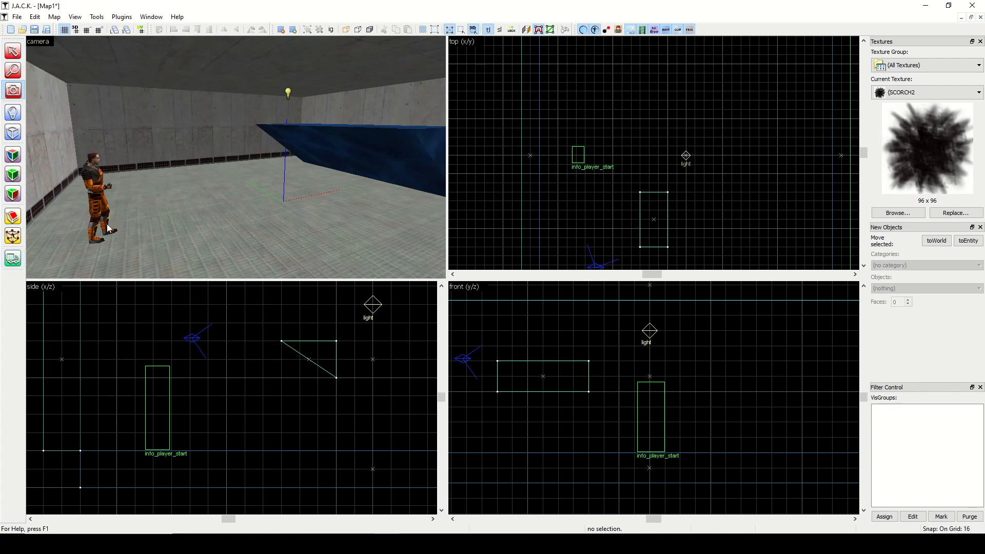
{"action": "mouse_move", "coordinate": [116, 231]}
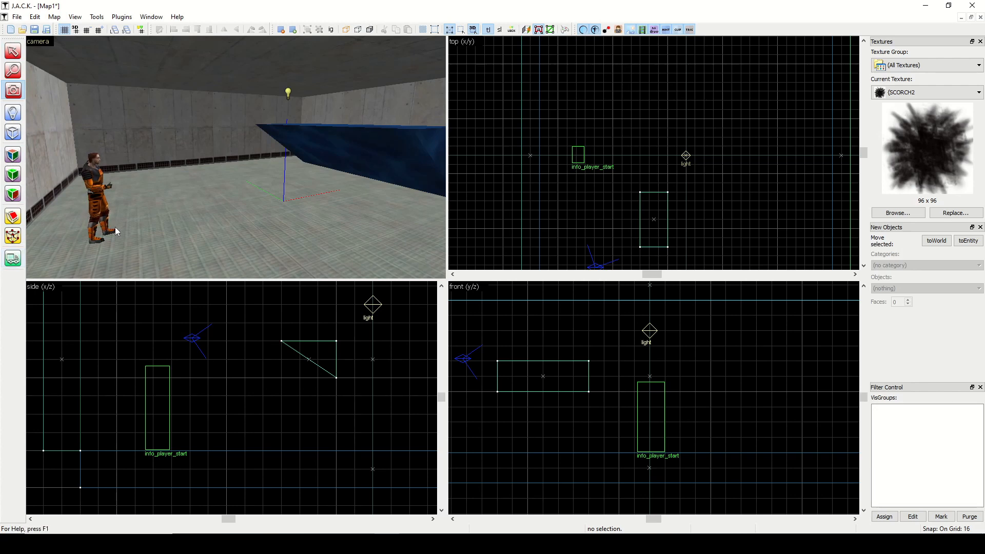